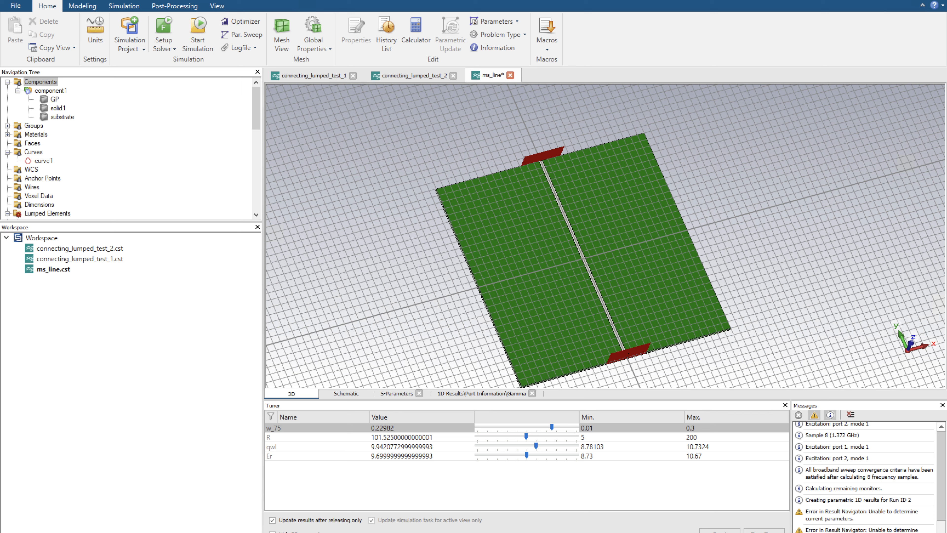
mouse_move(452, 34)
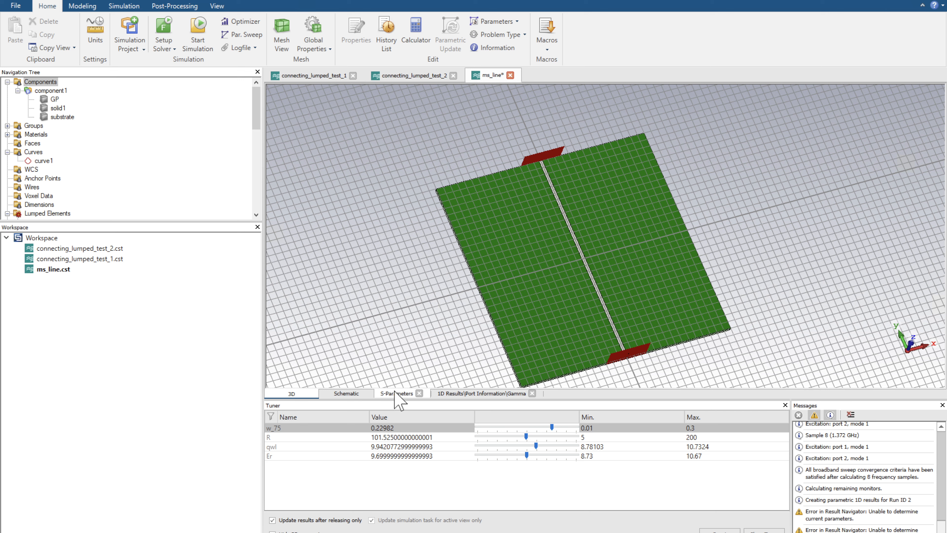
Step: Flip between the Schematic and 3D views, then show the S-Parameters result with S1,1 on an impedance Smith chart
left_click(346, 393)
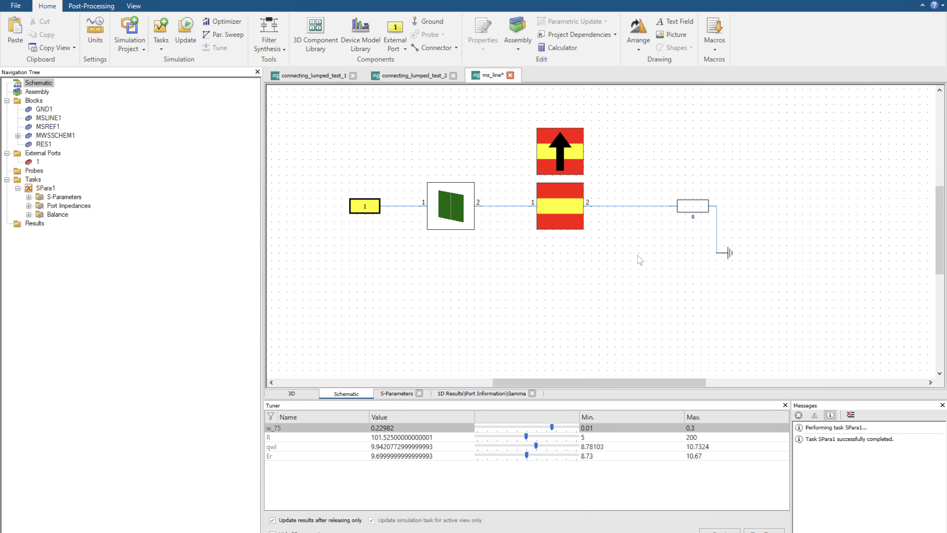
mouse_move(473, 183)
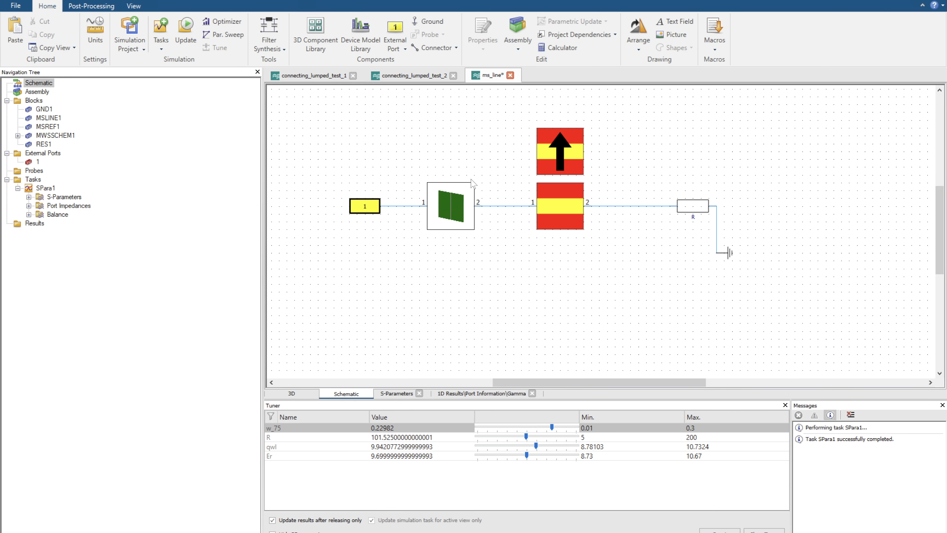
left_click(292, 393)
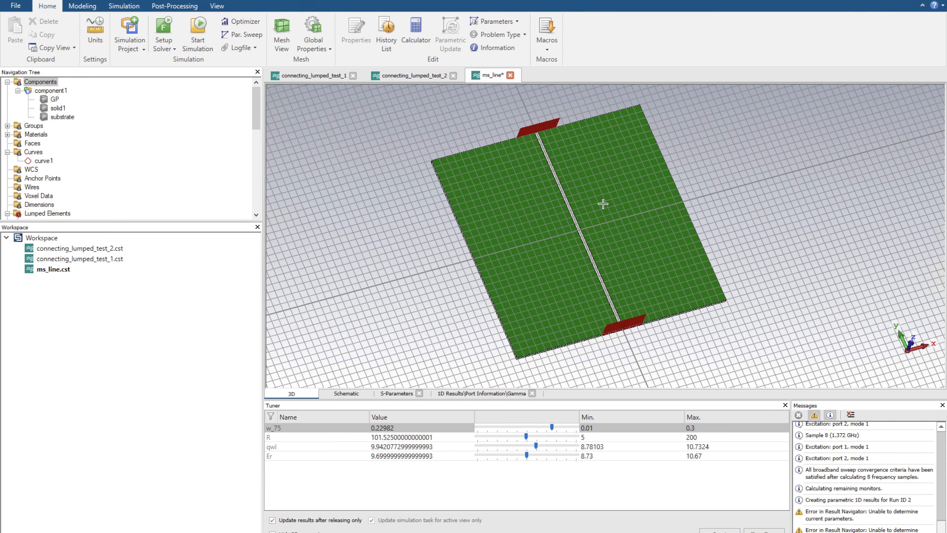
mouse_move(527, 159)
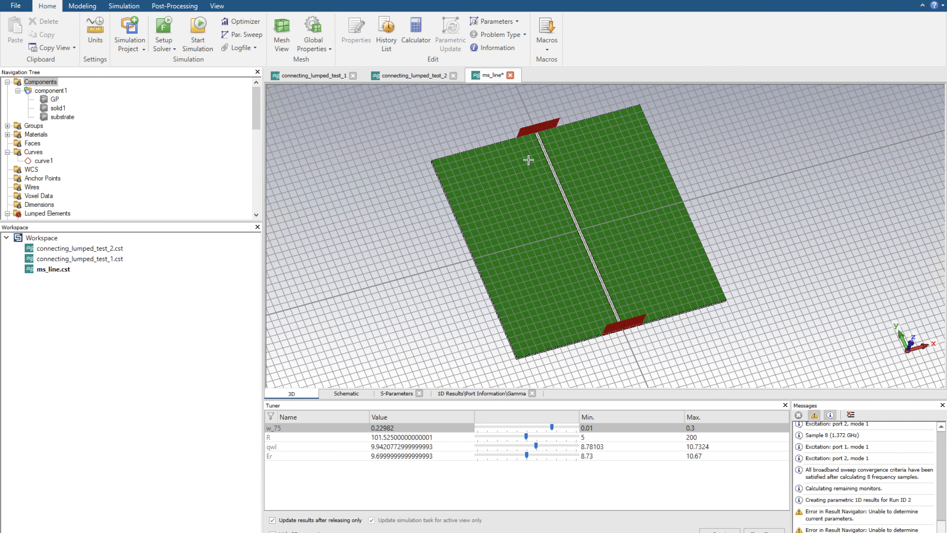
mouse_move(581, 270)
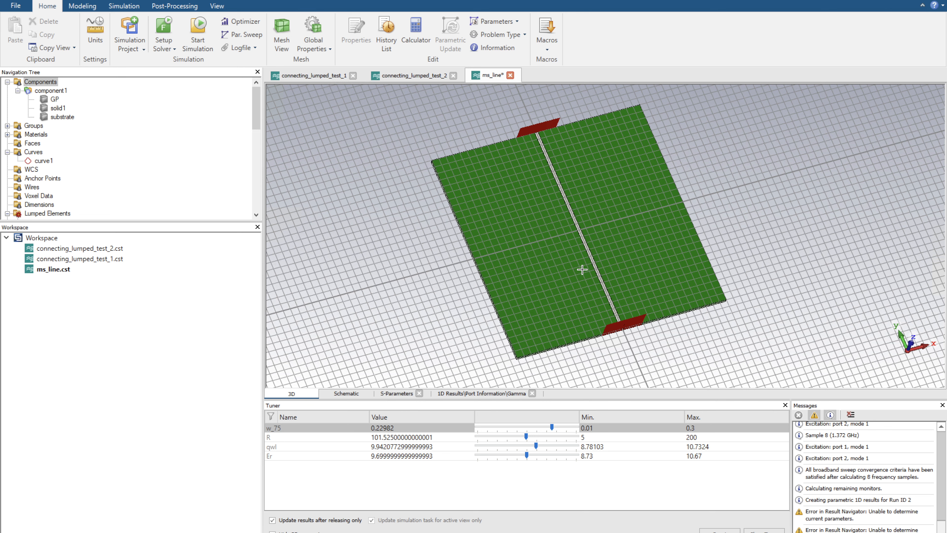
left_click(347, 393)
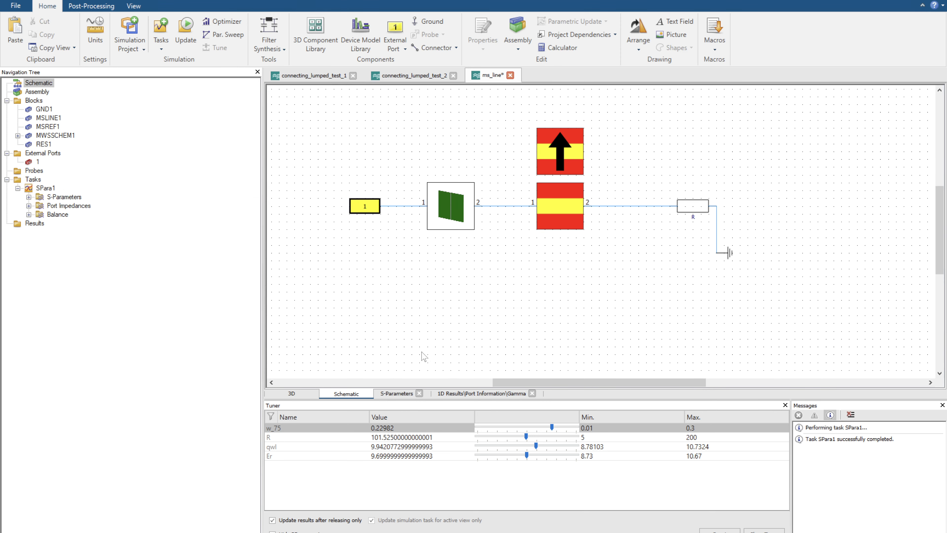
mouse_move(50, 203)
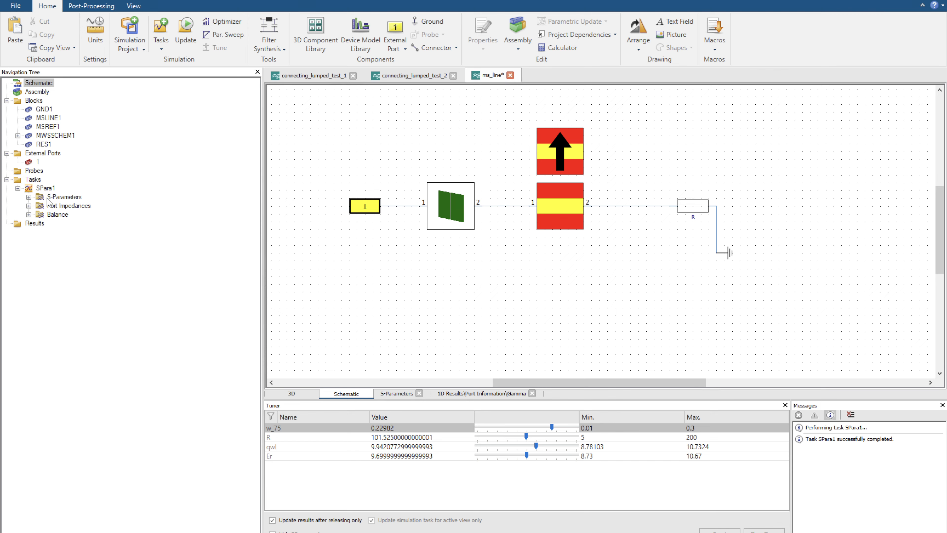
left_click(395, 393)
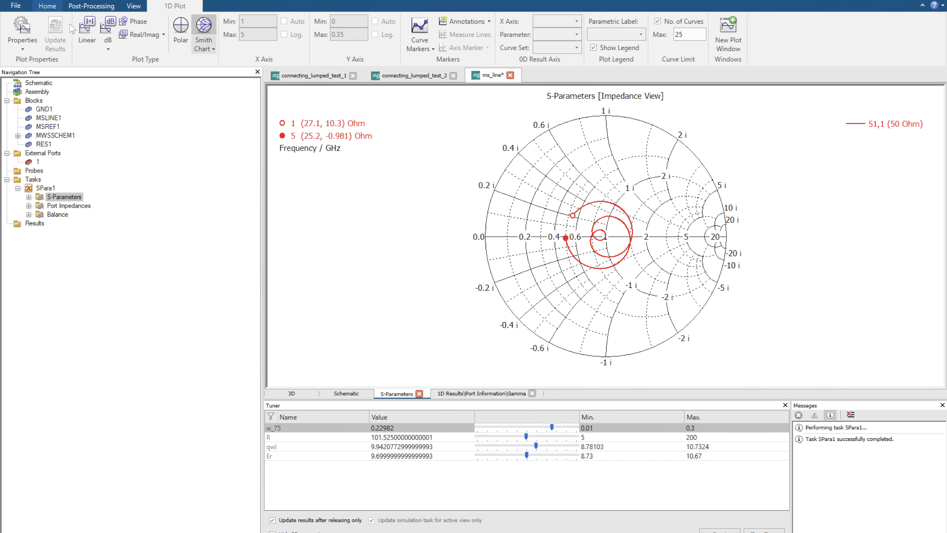
Step: Show S1,1 in dB to see the dip near 3 GHz, then return to the 3D model
left_click(107, 20)
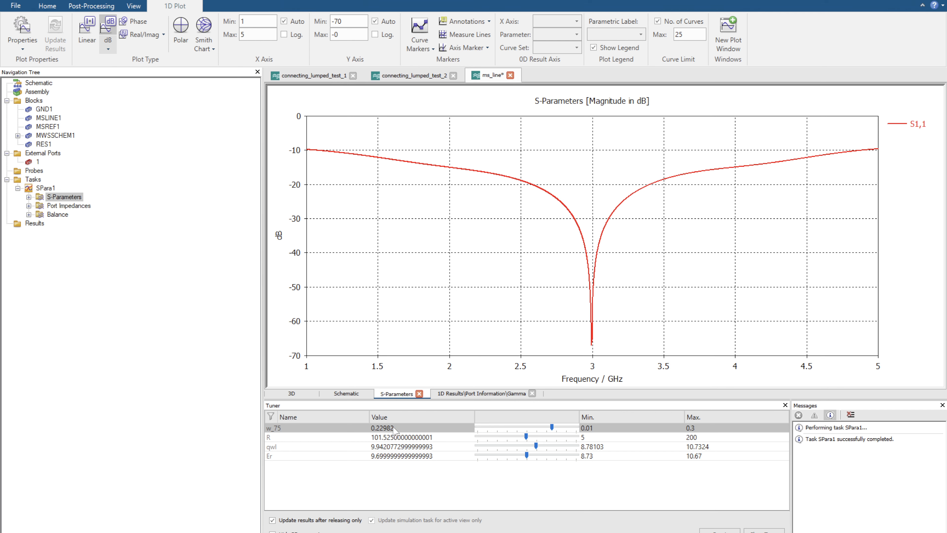
mouse_move(396, 430)
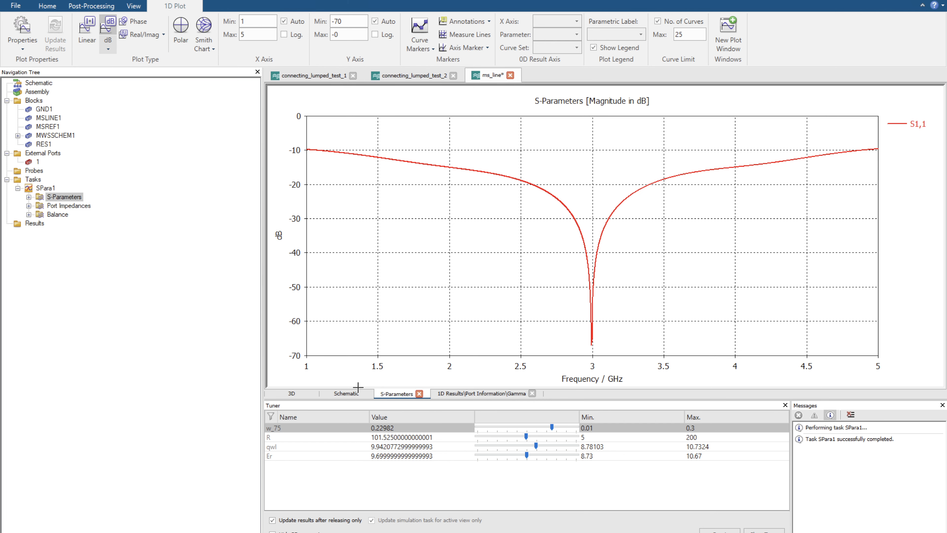
left_click(291, 393)
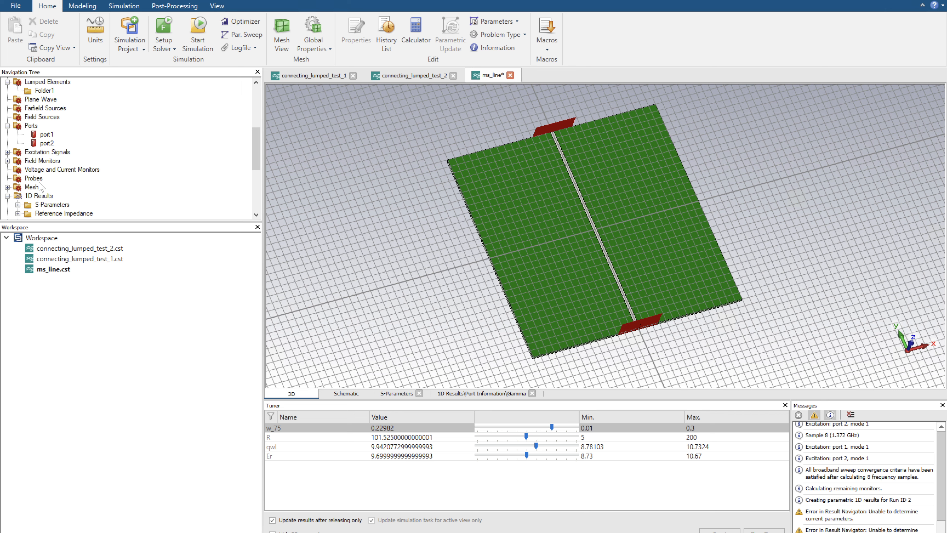
Step: Delete port2 from the Navigation Tree, confirming the loss of current results
right_click(45, 134)
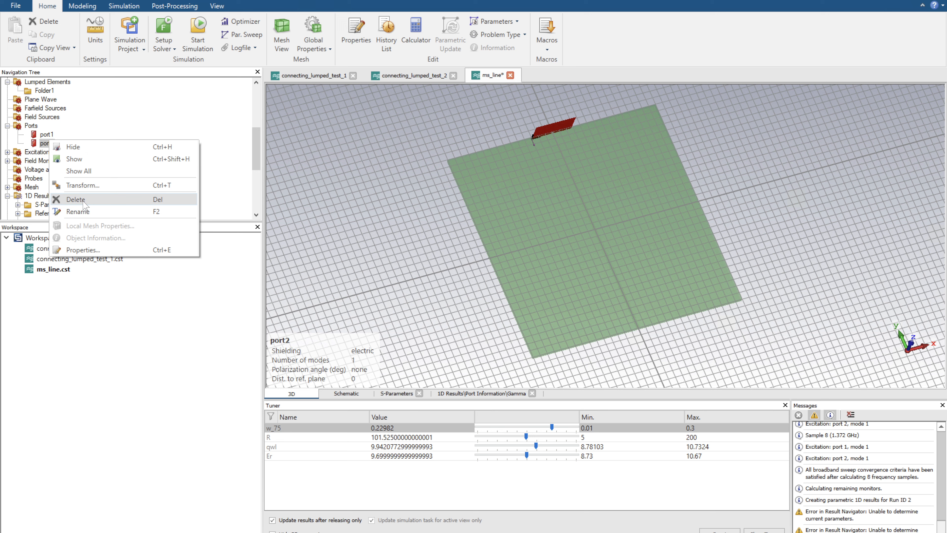
left_click(75, 199)
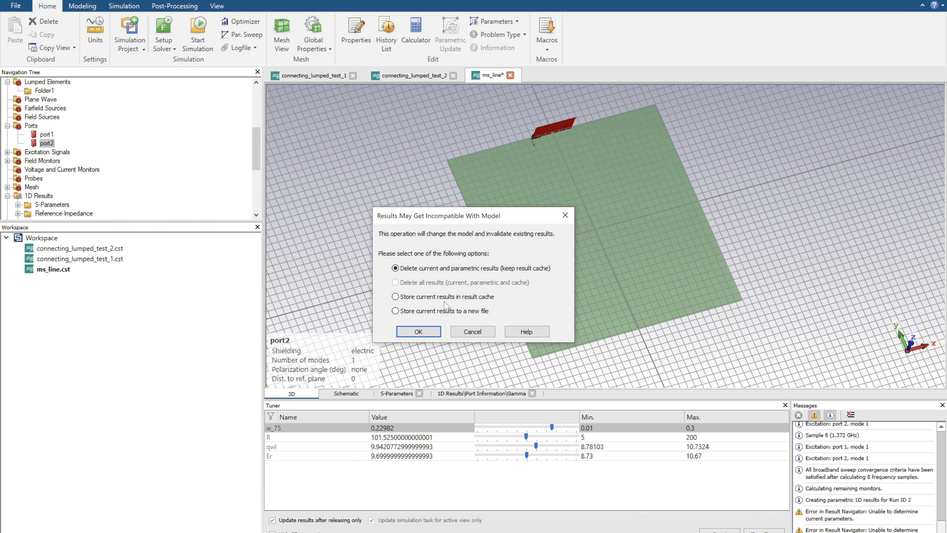
left_click(417, 331)
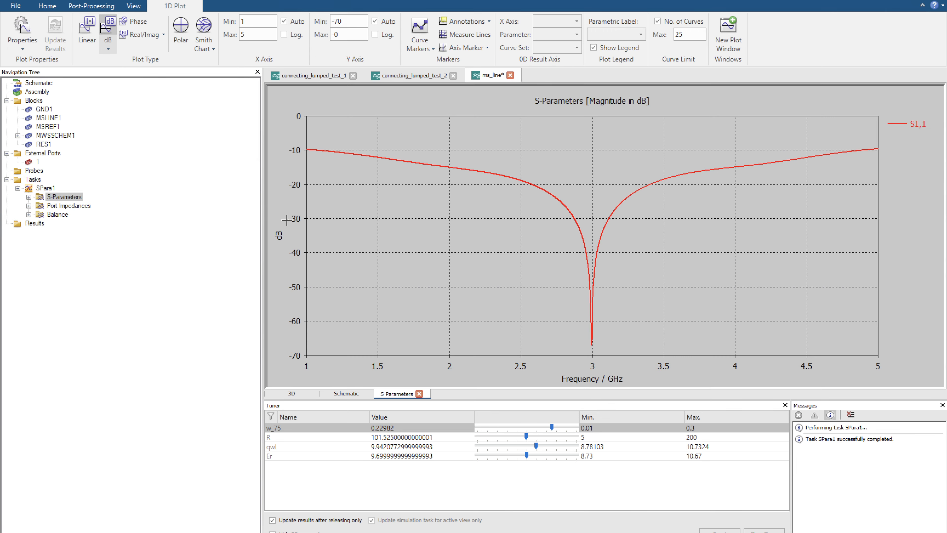
left_click(292, 393)
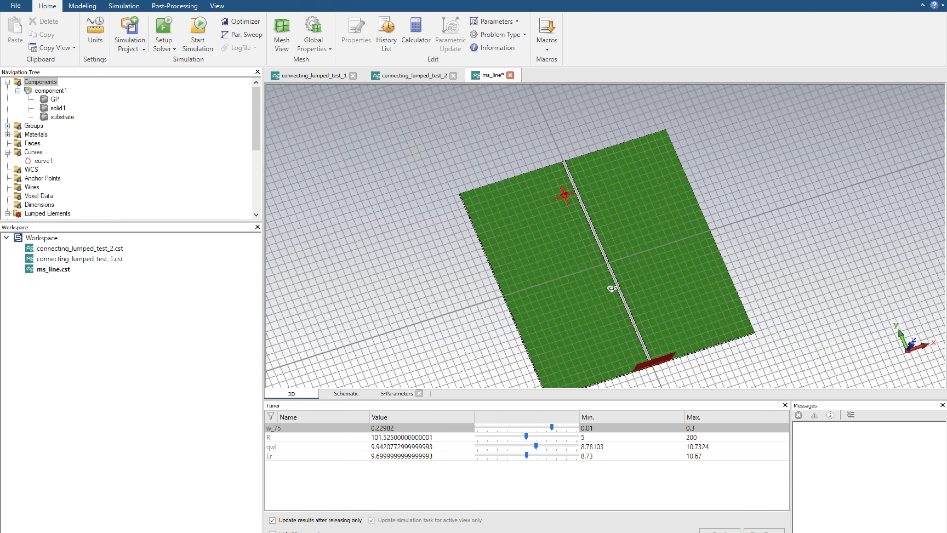
Step: Orbit and zoom to the strip's far end and bring up the Modeling commands for edge picking
left_click_drag(610, 288, 575, 163)
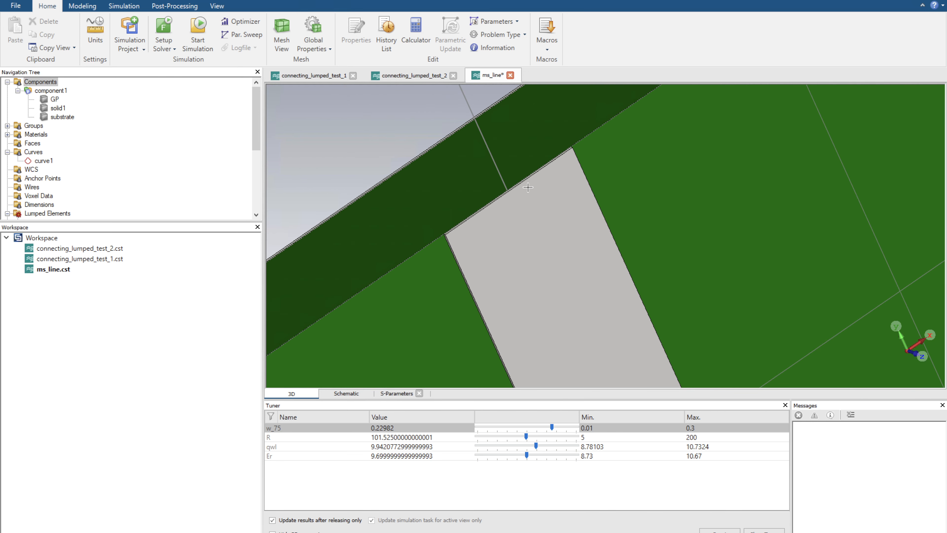
left_click_drag(528, 188, 488, 241)
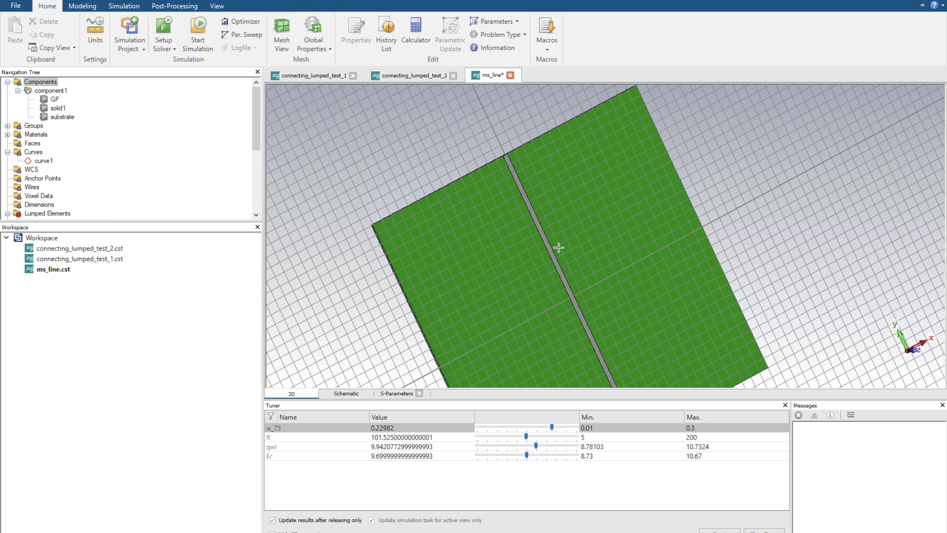
mouse_move(474, 228)
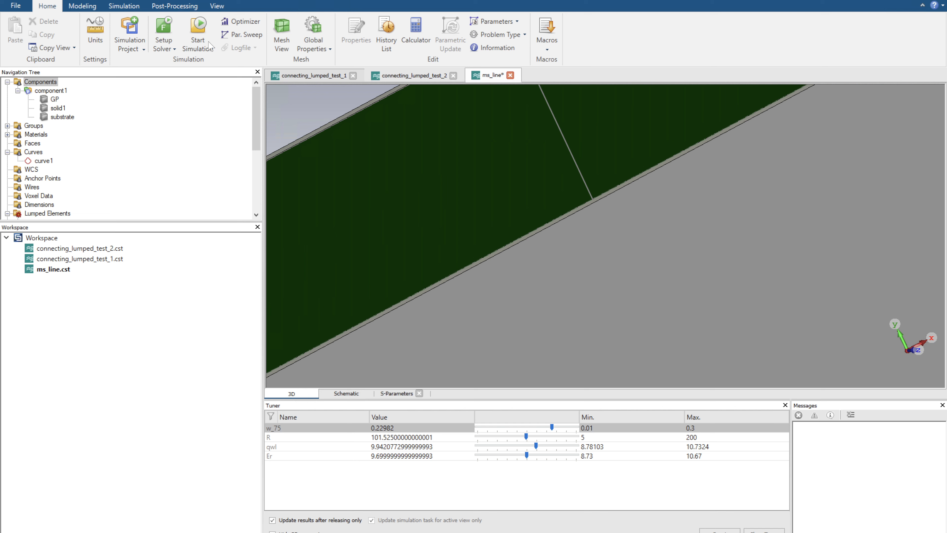
left_click(82, 6)
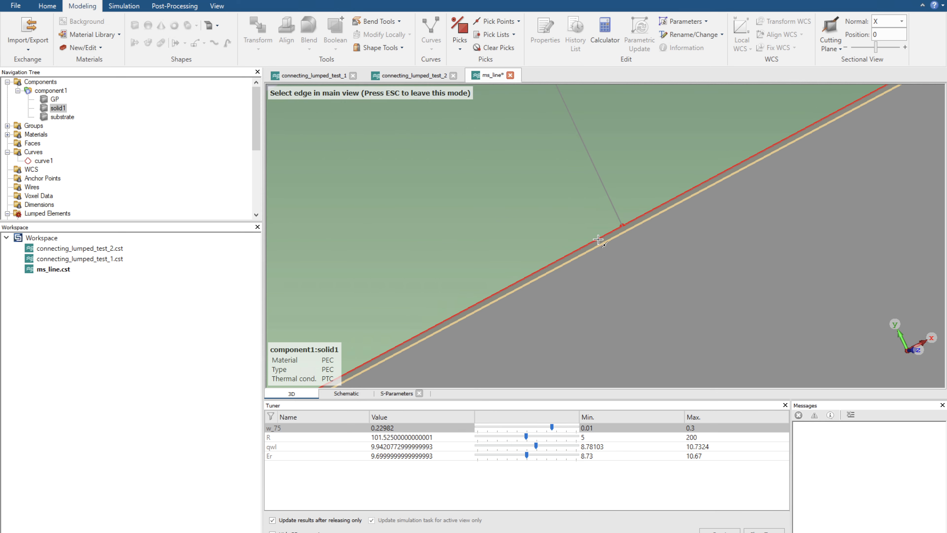
Step: Pick the microstrip's end edge so the local WCS aligns to it
left_click(622, 231)
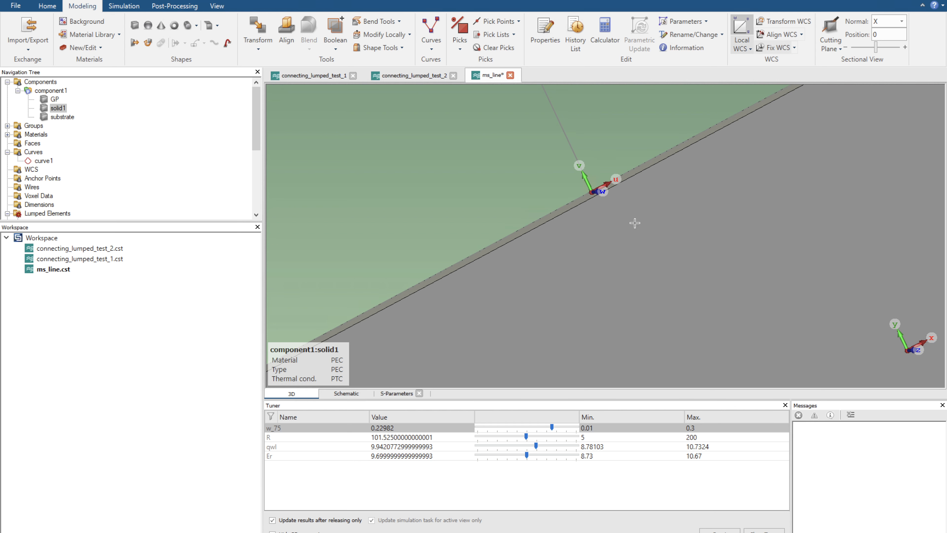
mouse_move(607, 207)
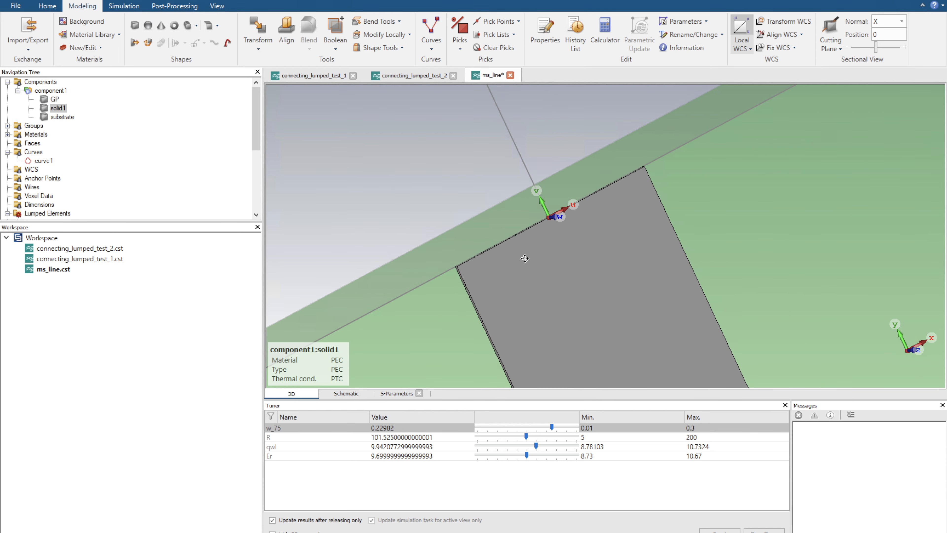
Step: Create line1 from the origin along v with end coordinate V2 = qwl
left_click(430, 29)
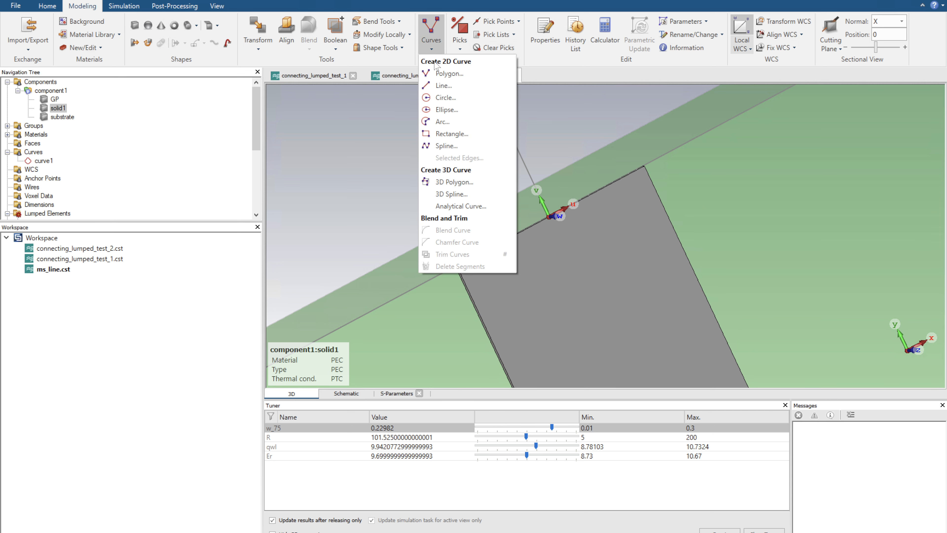
left_click(445, 86)
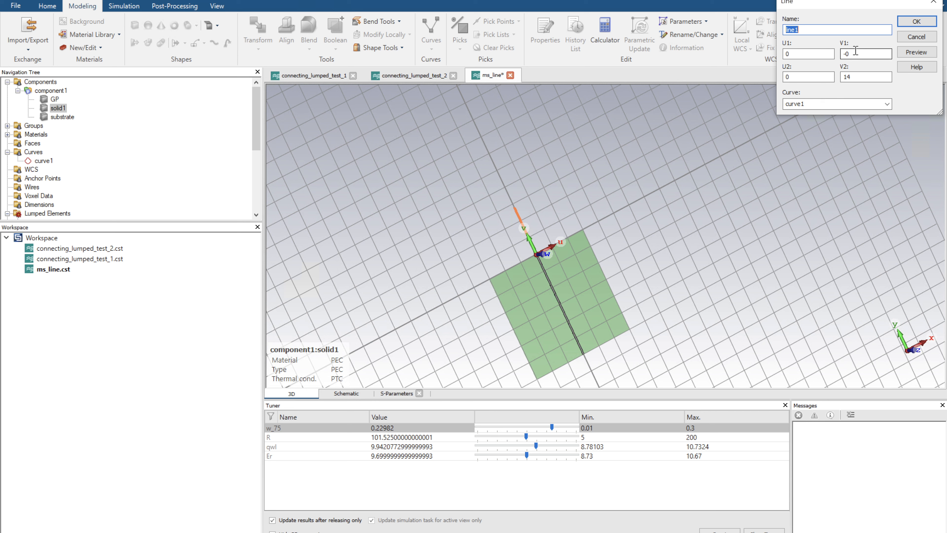
left_click(865, 76)
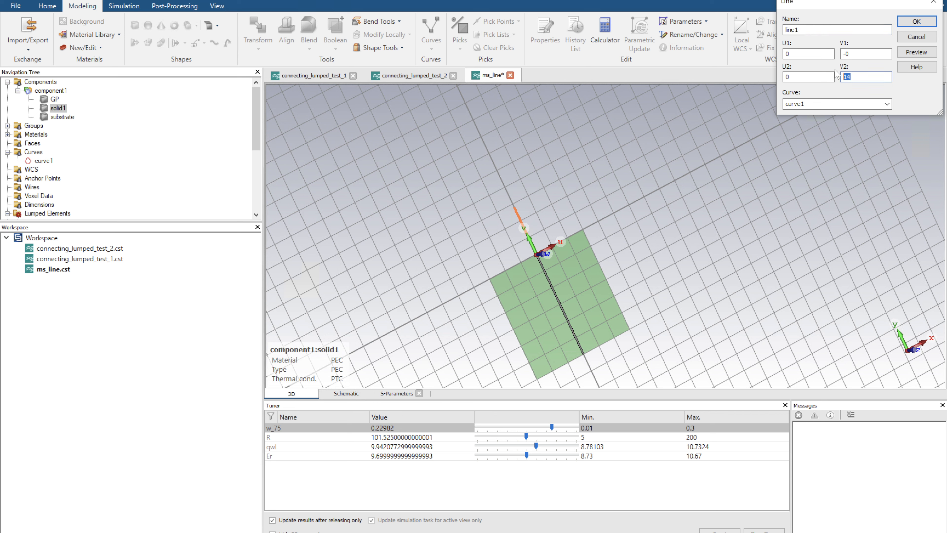
type("qwl")
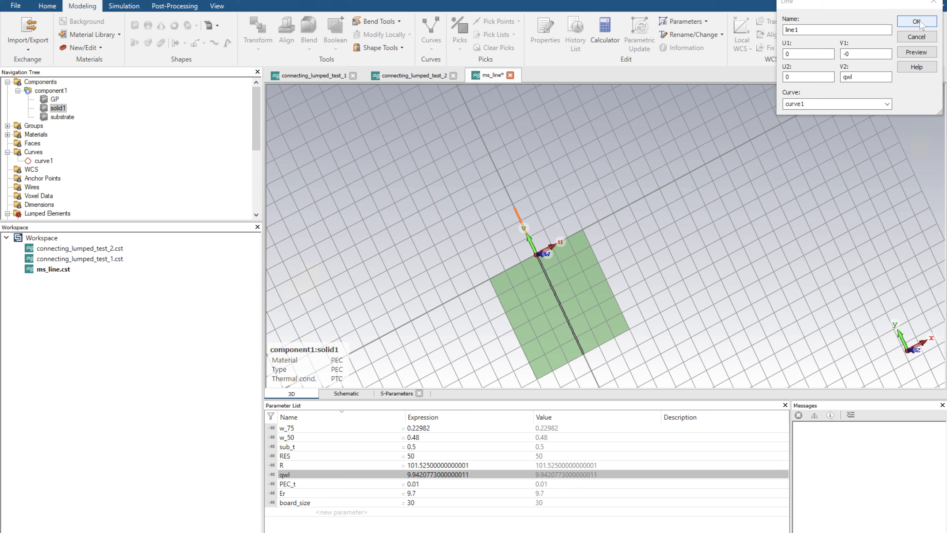
left_click(915, 22)
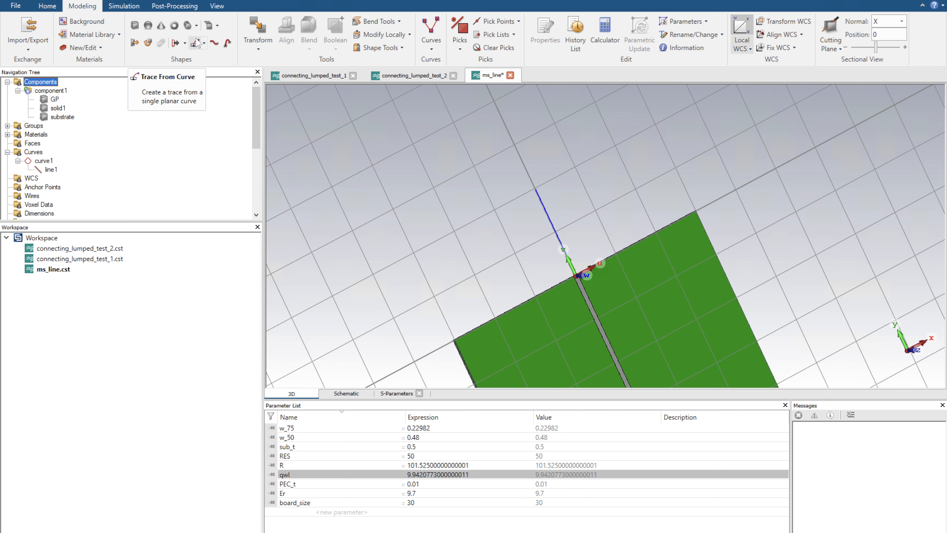
Step: Build PEC trace qwl_tx from line1 with thickness PEC_t and width w_75
left_click(194, 42)
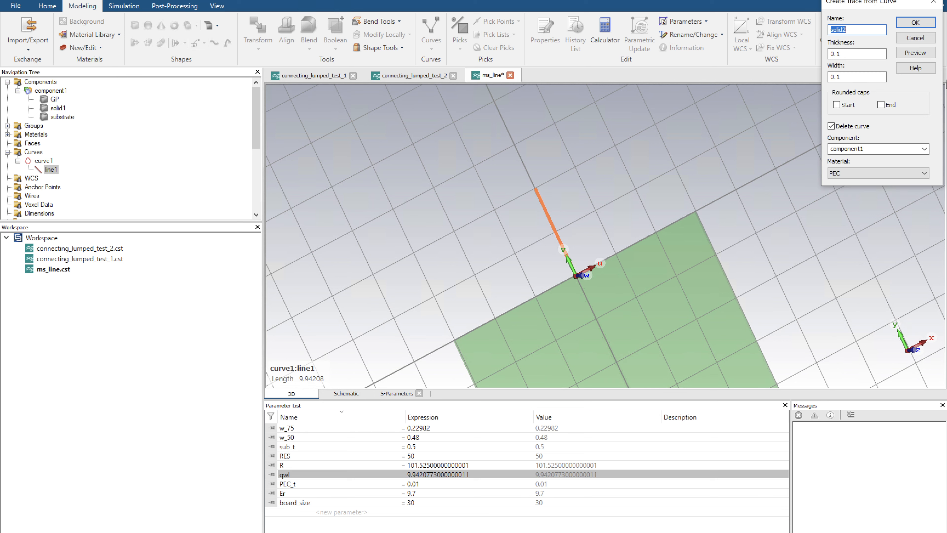
left_click_drag(877, 2, 567, 126)
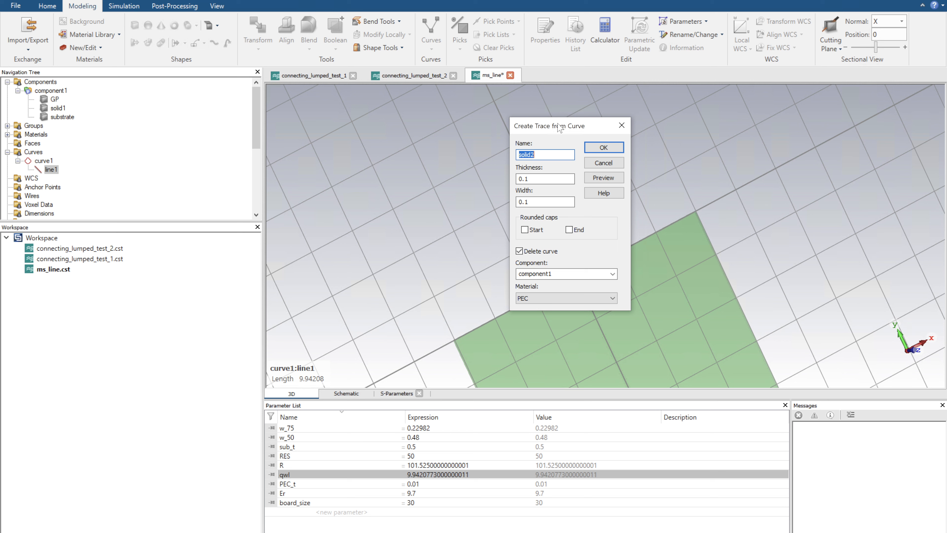
type("qwl_tx")
left_click(545, 178)
type("PEC_t")
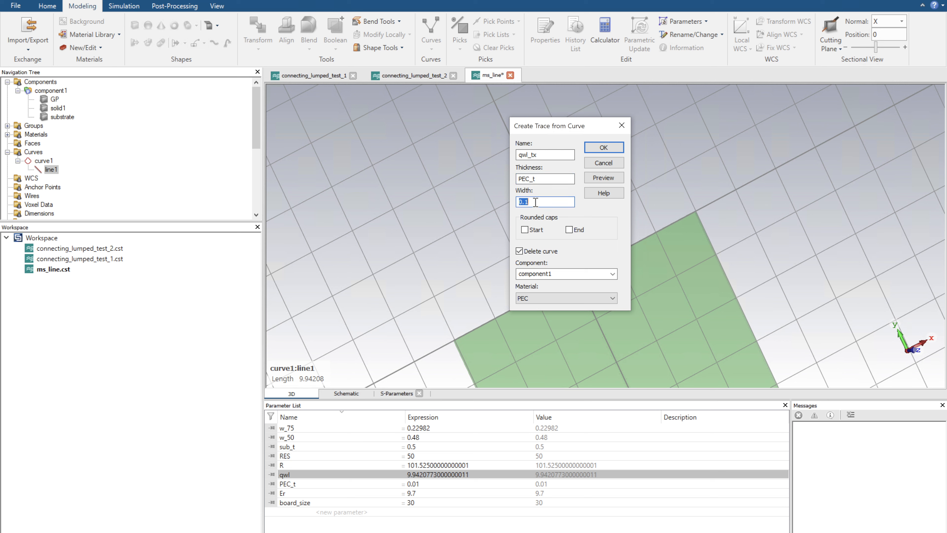
type("w_50")
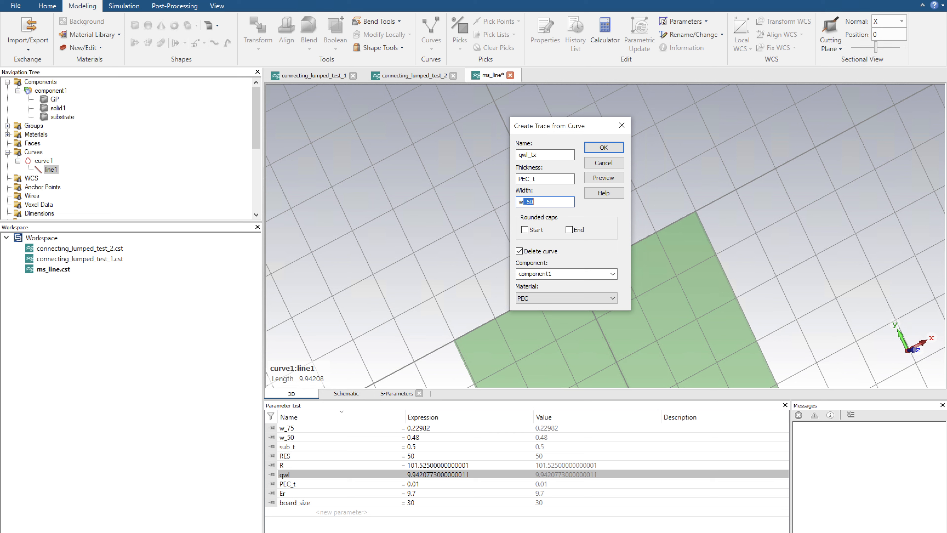
type("w_75")
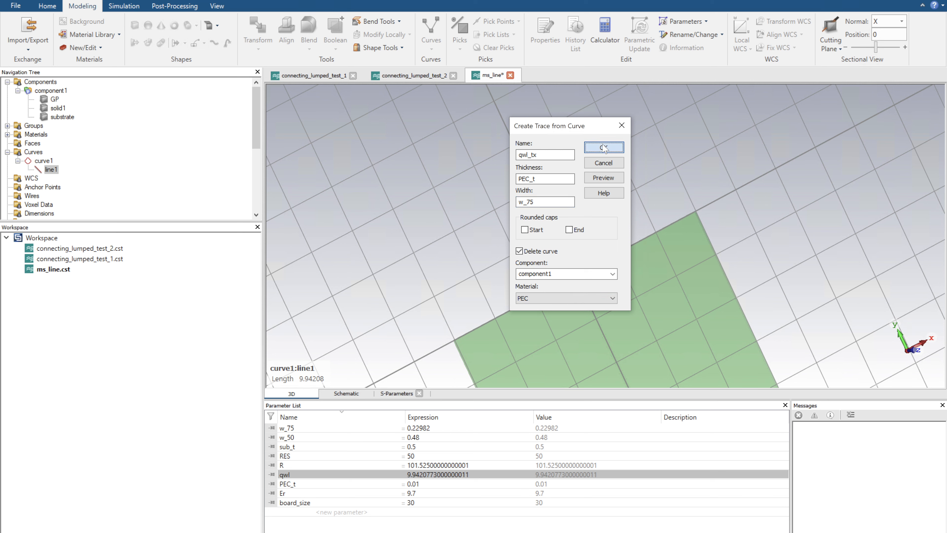
left_click(602, 148)
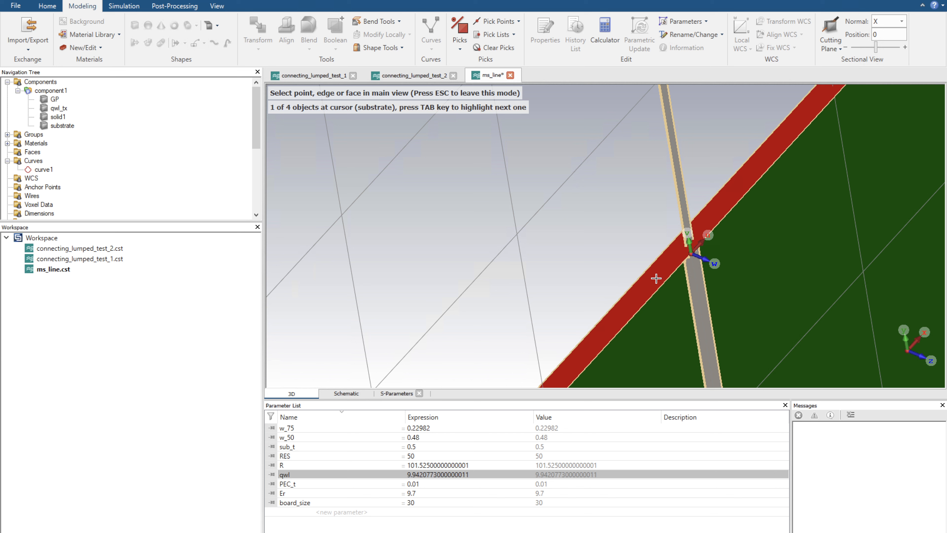
Step: Extrude the substrate's end face by the quarter-wave length as MgO solid sub_ext
left_click(657, 279)
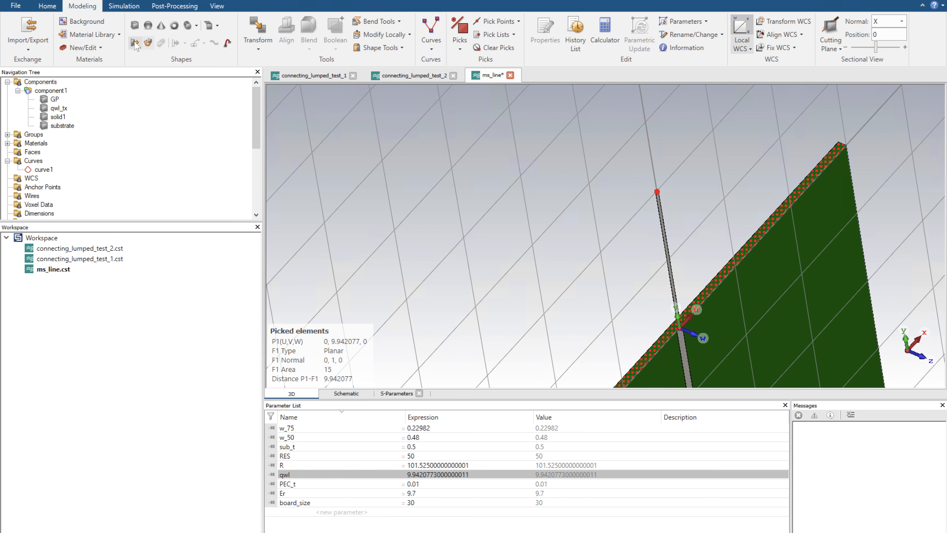
left_click(135, 43)
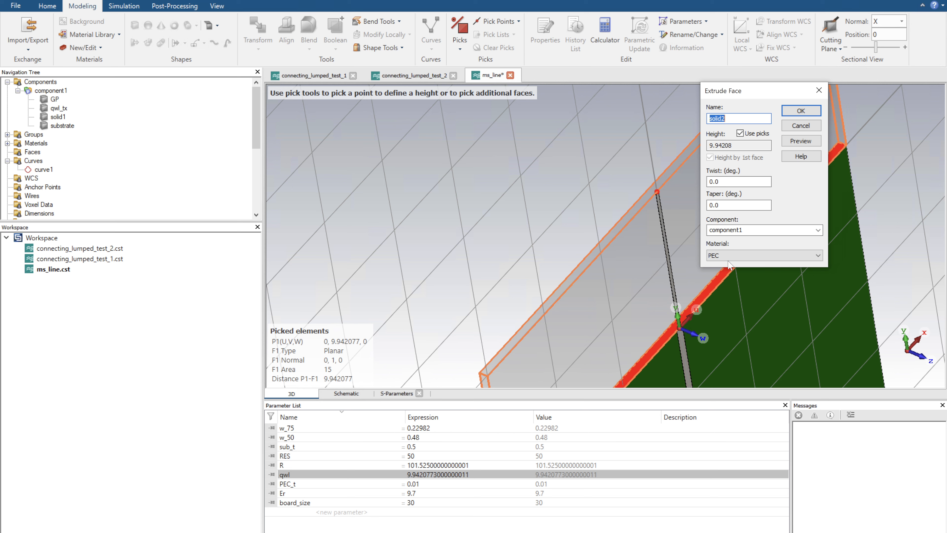
left_click(764, 255)
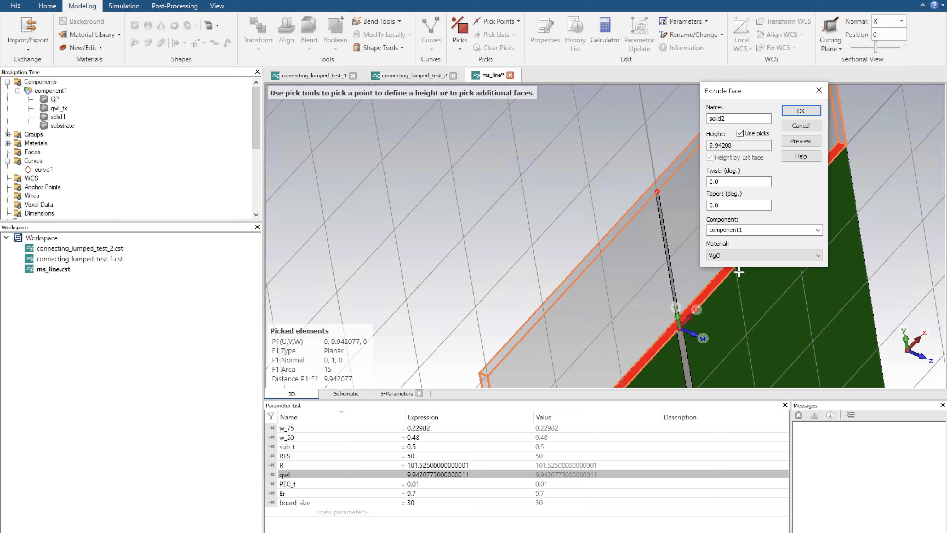
mouse_move(692, 273)
type("sub")
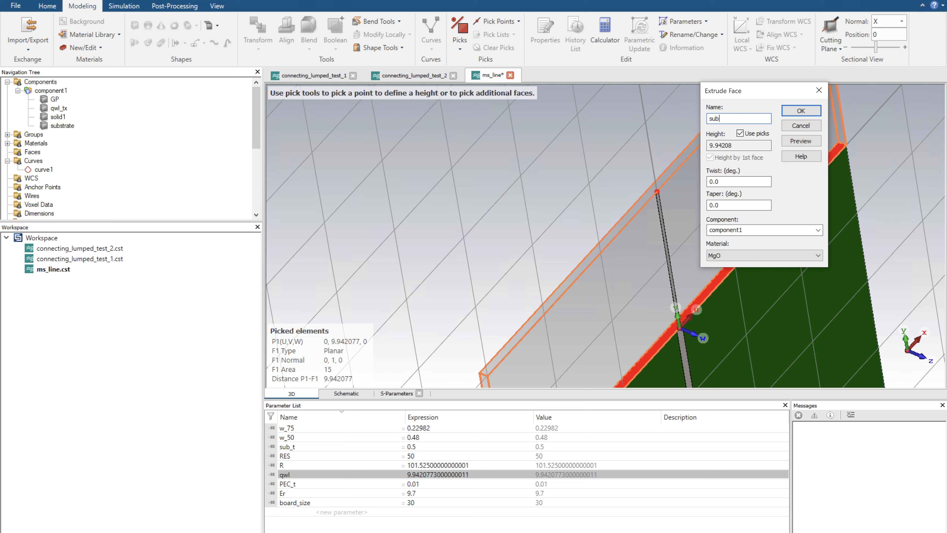
type("_ext")
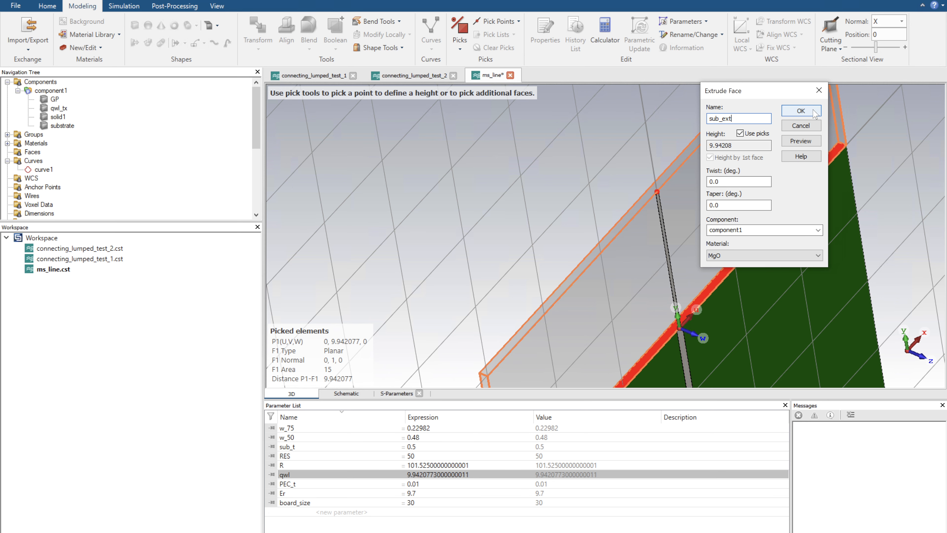
left_click(800, 111)
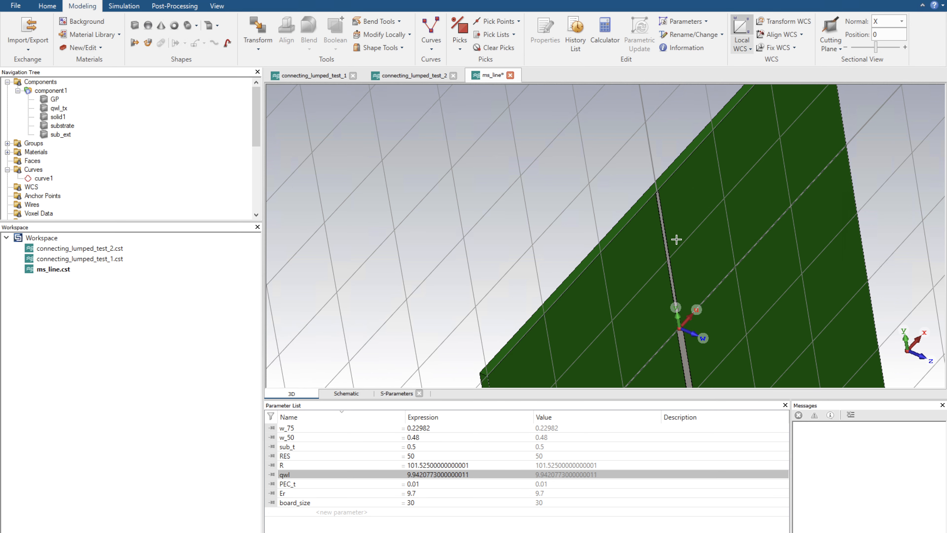
mouse_move(638, 258)
type("gp_ext")
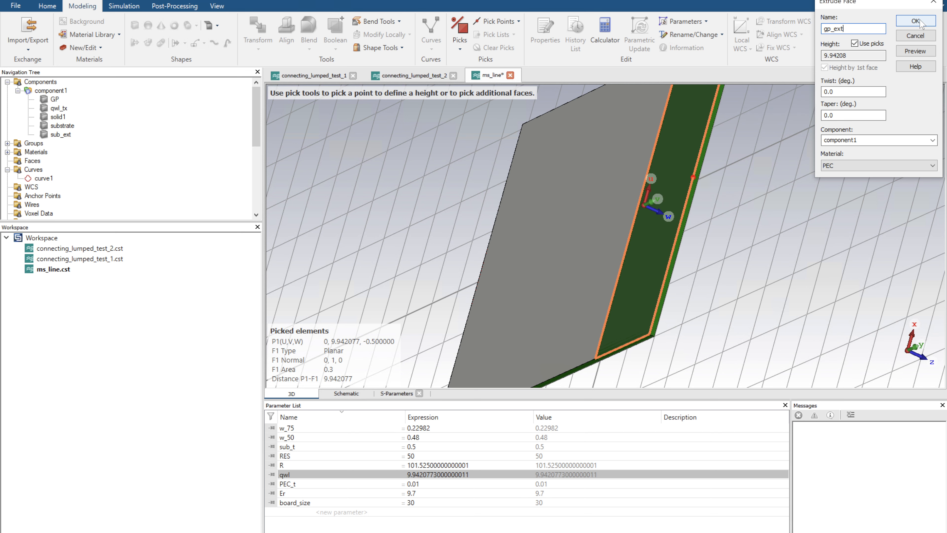
Step: Confirm the ground-plane extrusion as PEC solid gp_ext
left_click(914, 21)
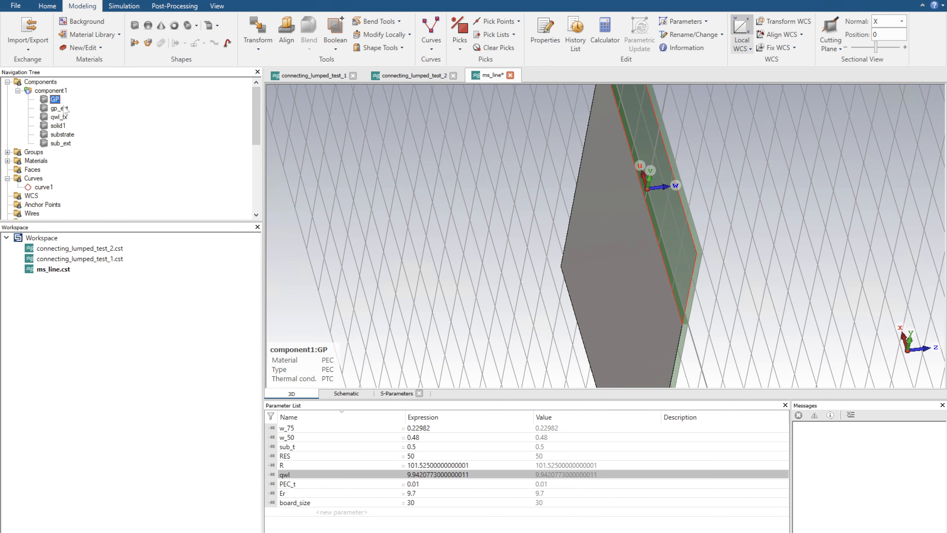
Step: Boolean-add gp_ext into GP and sub_ext into the substrate
left_click(60, 108)
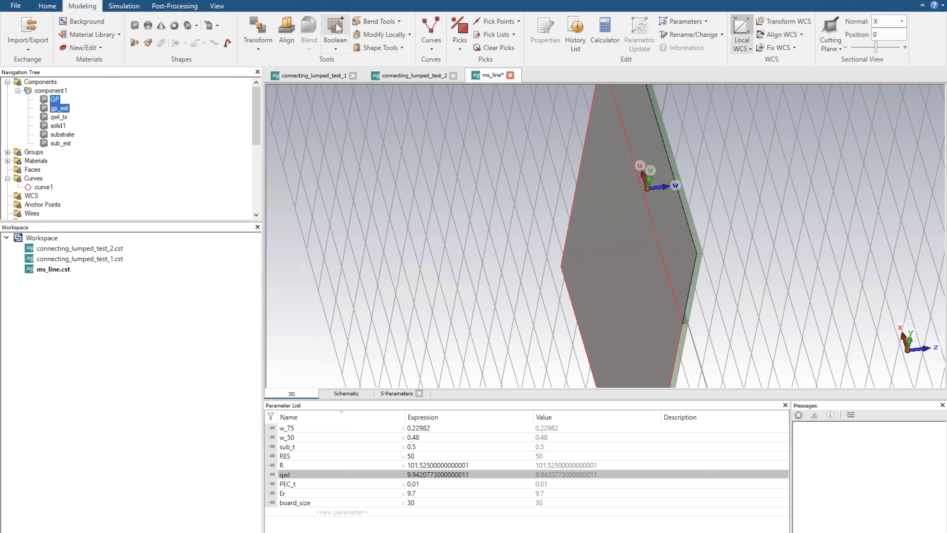
left_click(62, 134)
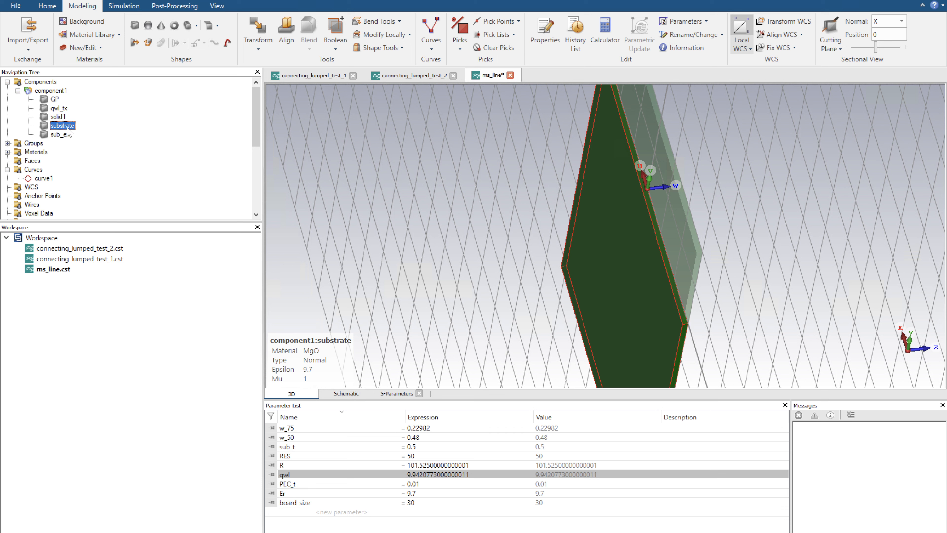
left_click(60, 134)
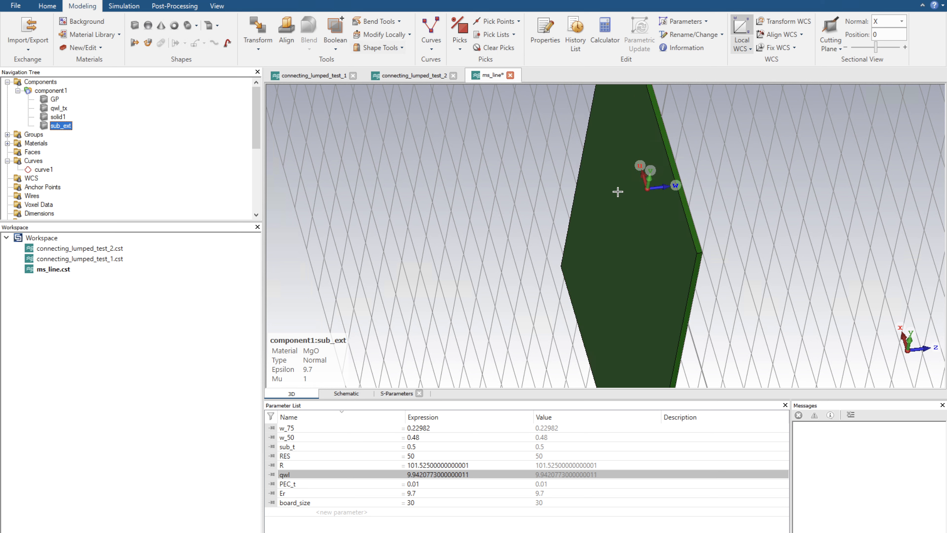
mouse_move(646, 222)
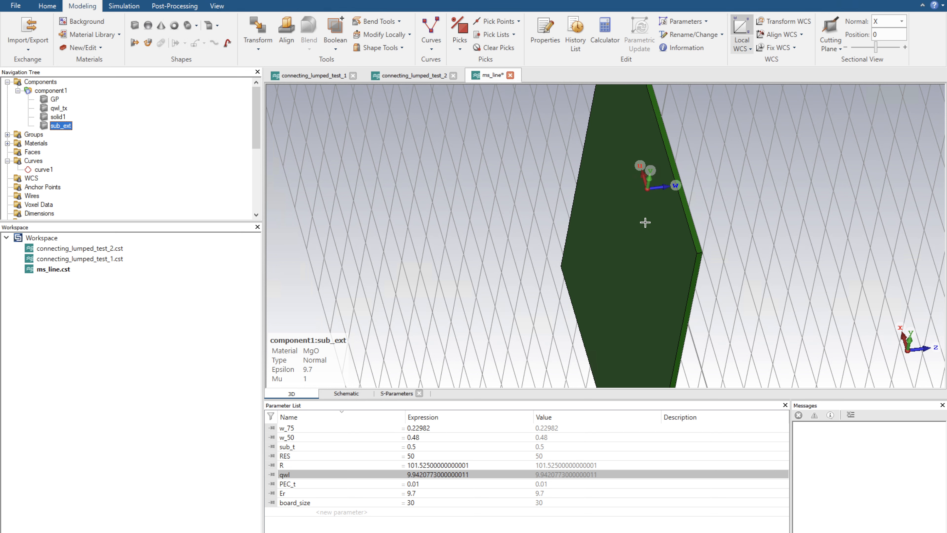
left_click_drag(645, 222, 565, 247)
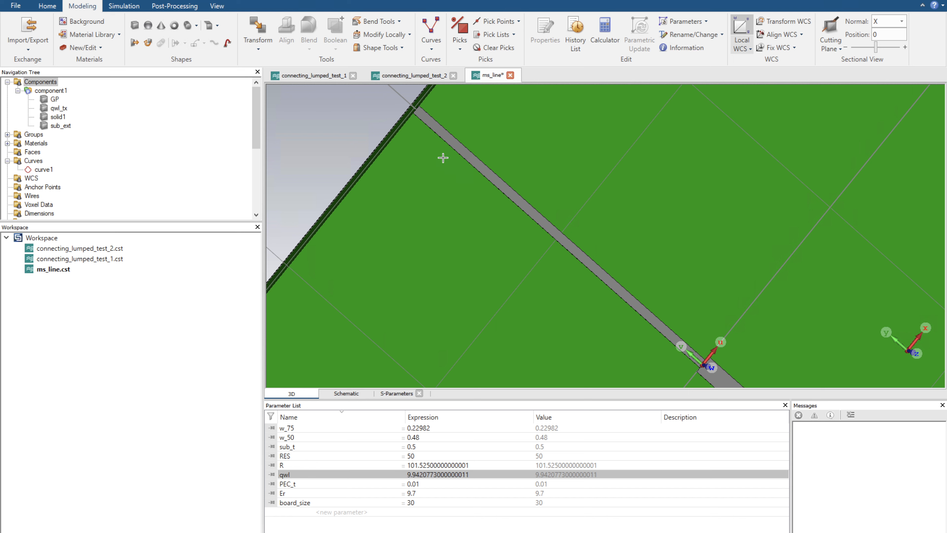
Step: Orbit the view toward the end of the qwl_tx trace at the board edge
left_click_drag(443, 158, 509, 177)
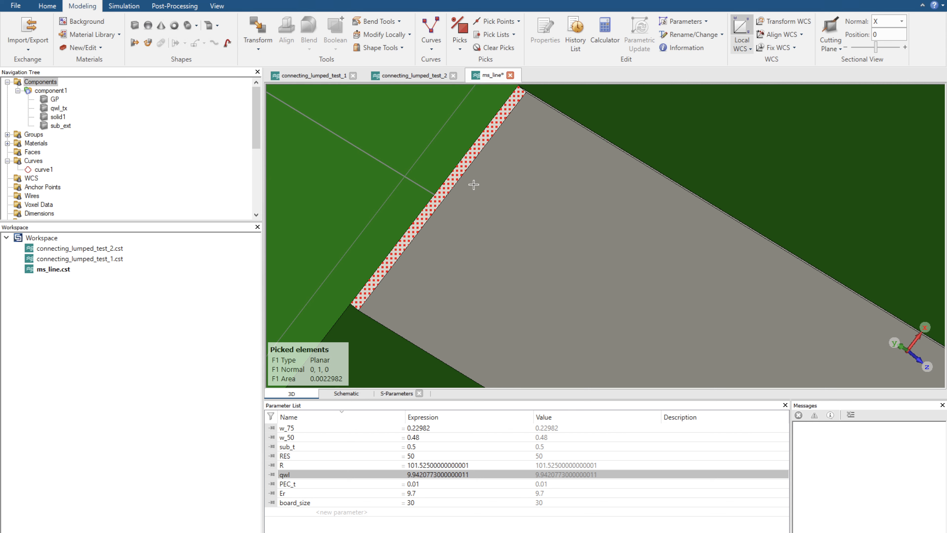
mouse_move(335, 27)
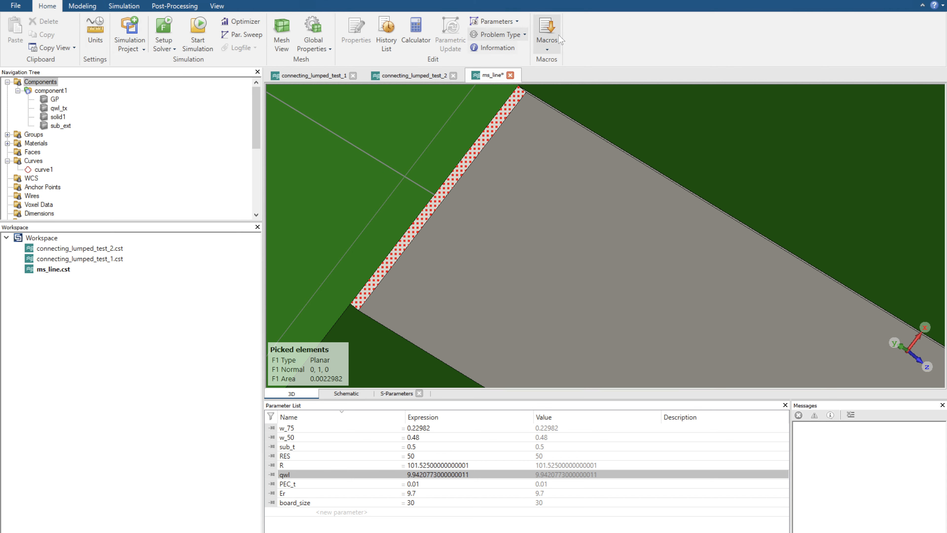
left_click(546, 30)
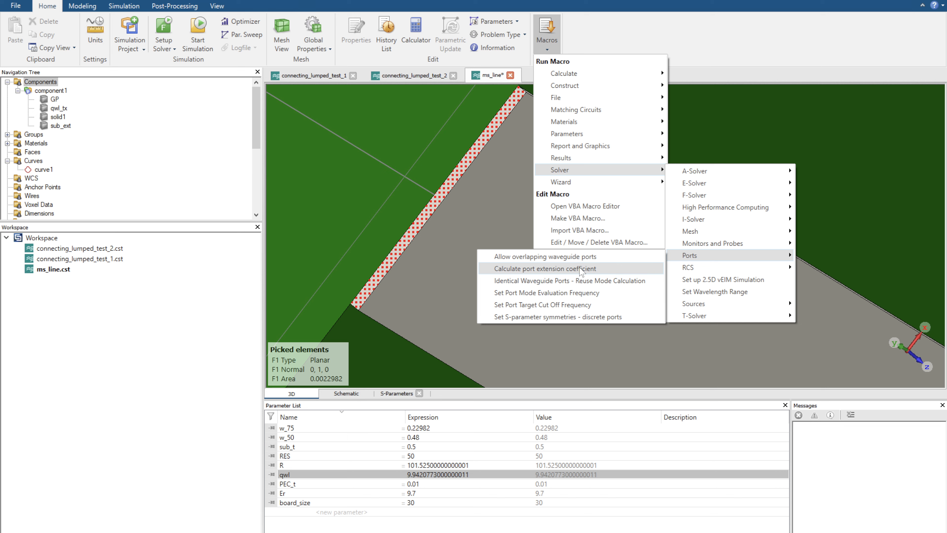
left_click(543, 269)
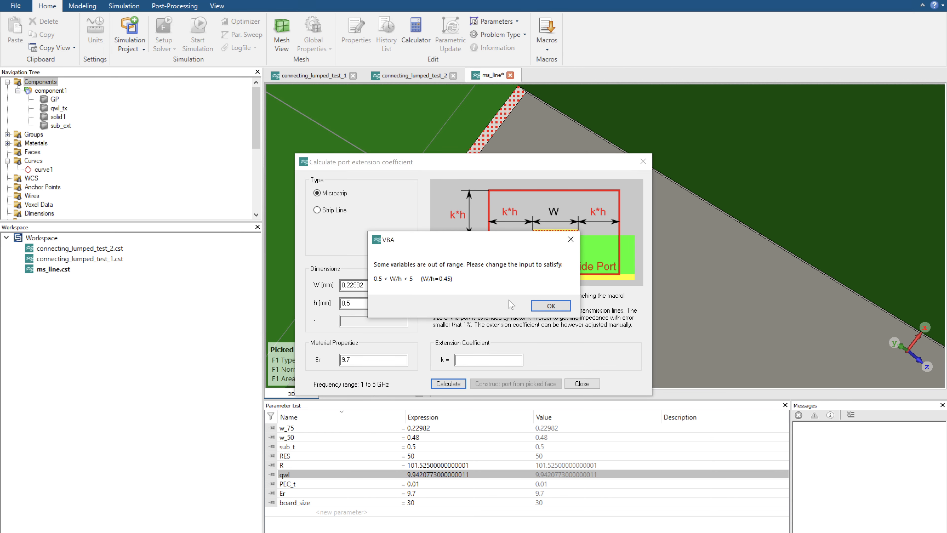
left_click(549, 306)
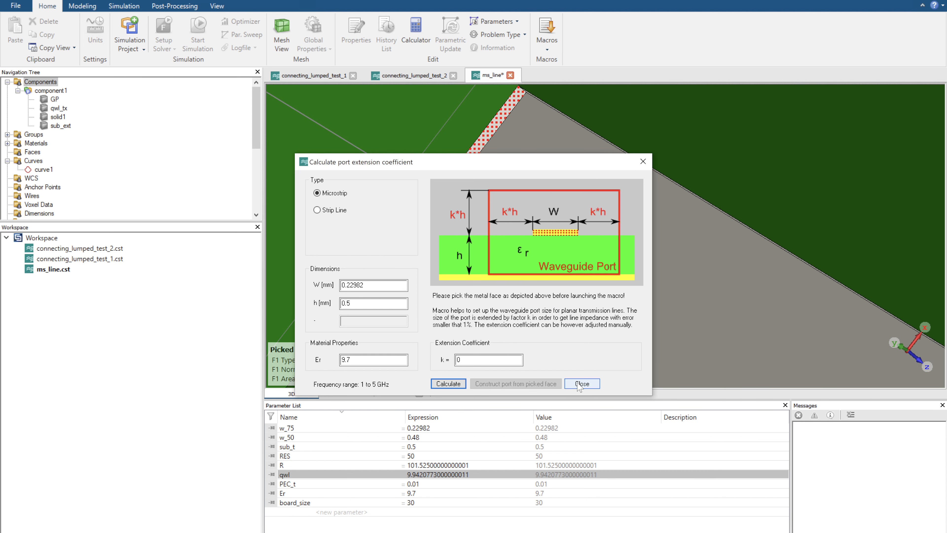
left_click(581, 383)
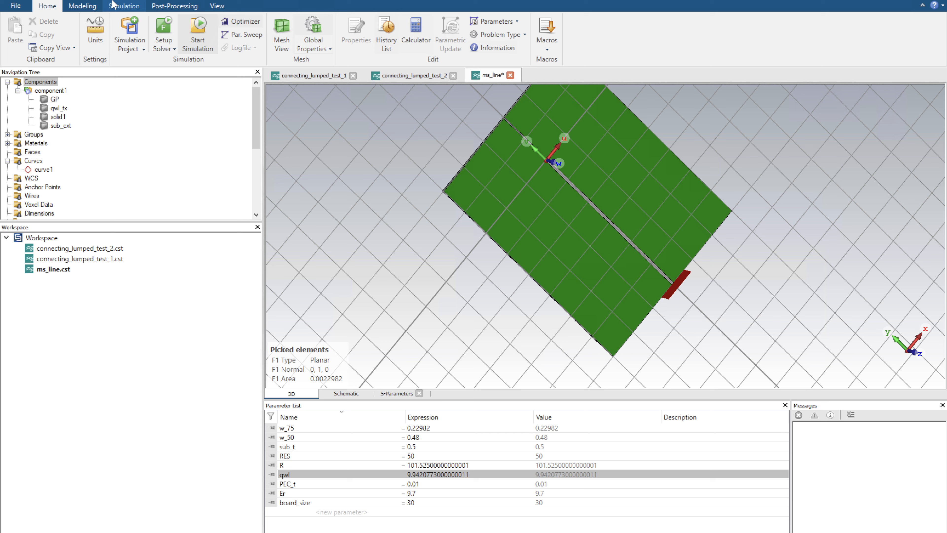
Step: Pick the line's centre point as local WCS origin and select port1 in the tree
left_click(83, 6)
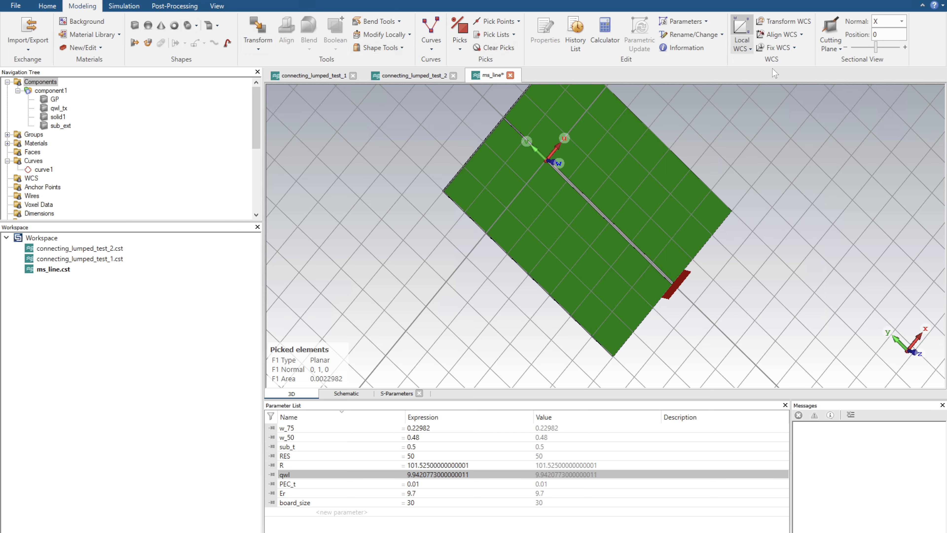
mouse_move(568, 210)
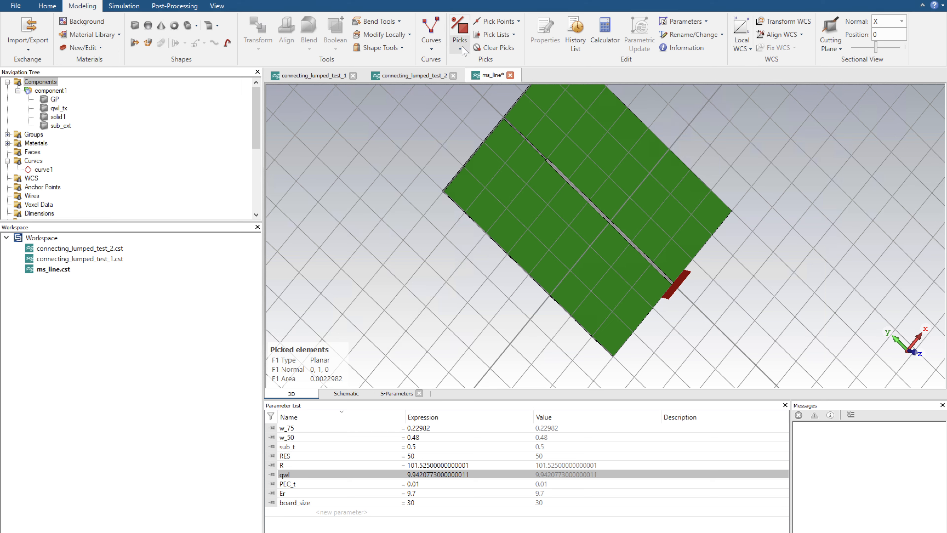
left_click(460, 29)
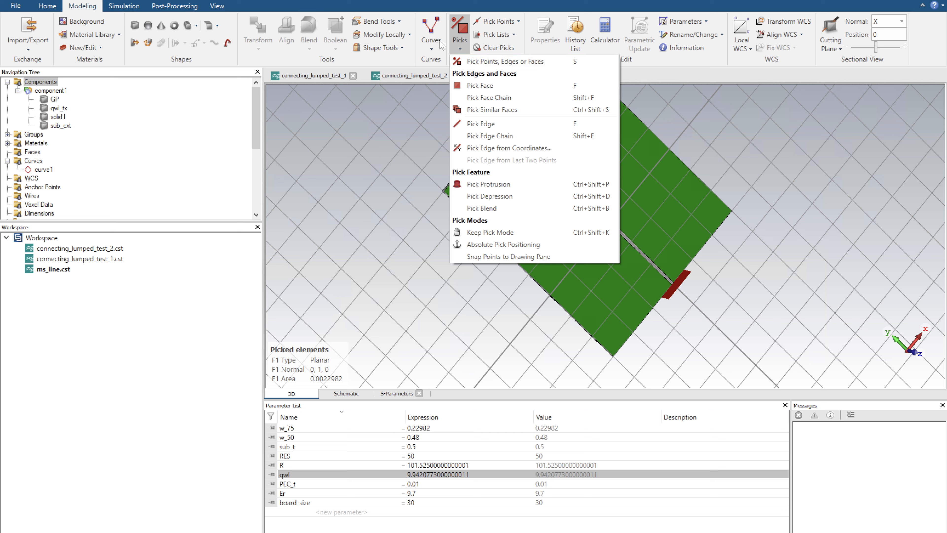
left_click(494, 20)
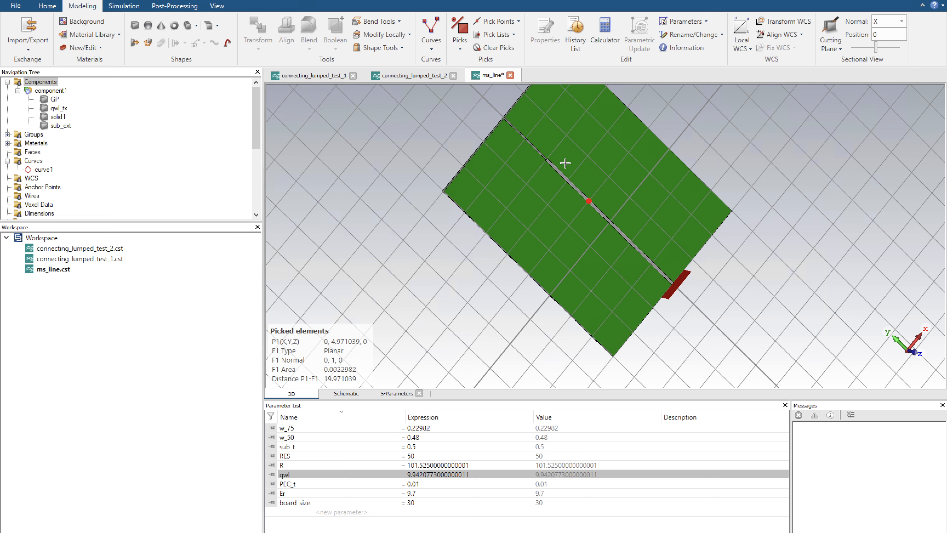
mouse_move(611, 188)
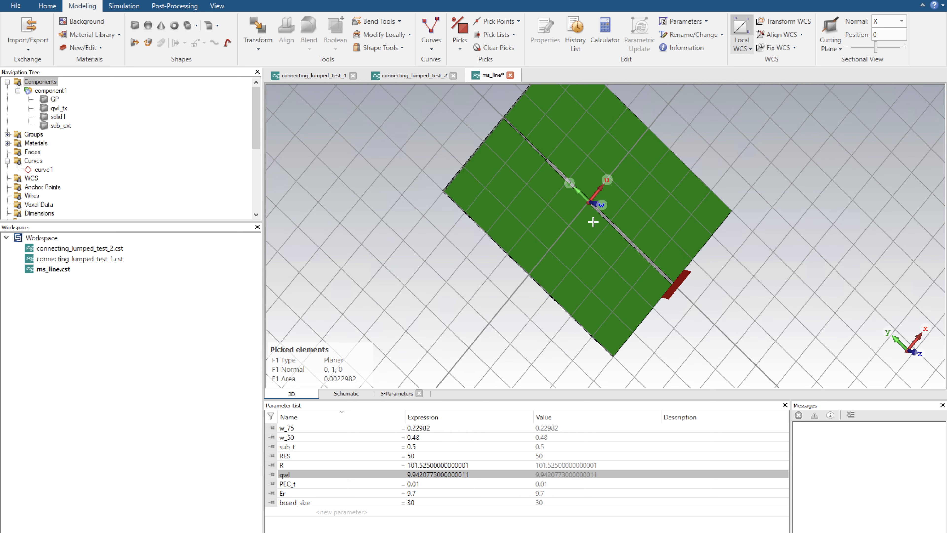
scroll("down", 3)
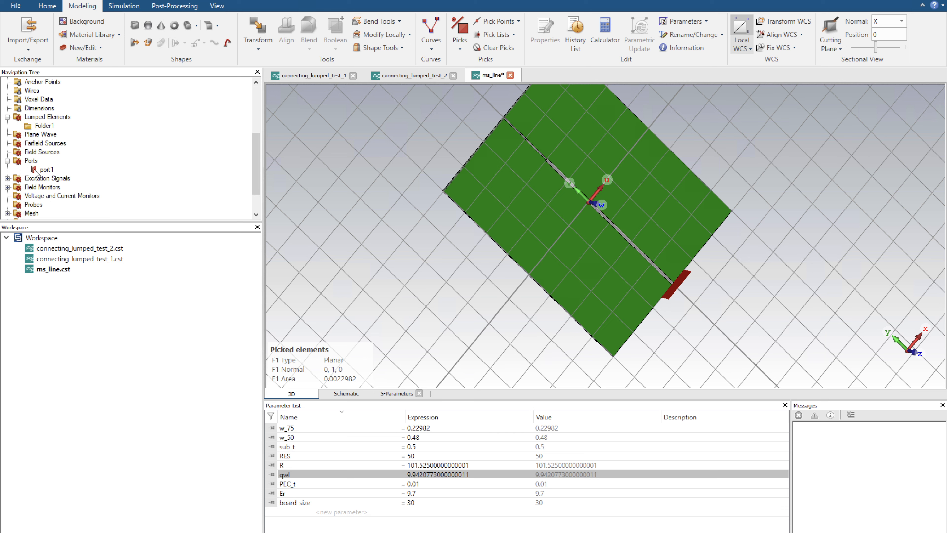
left_click(46, 170)
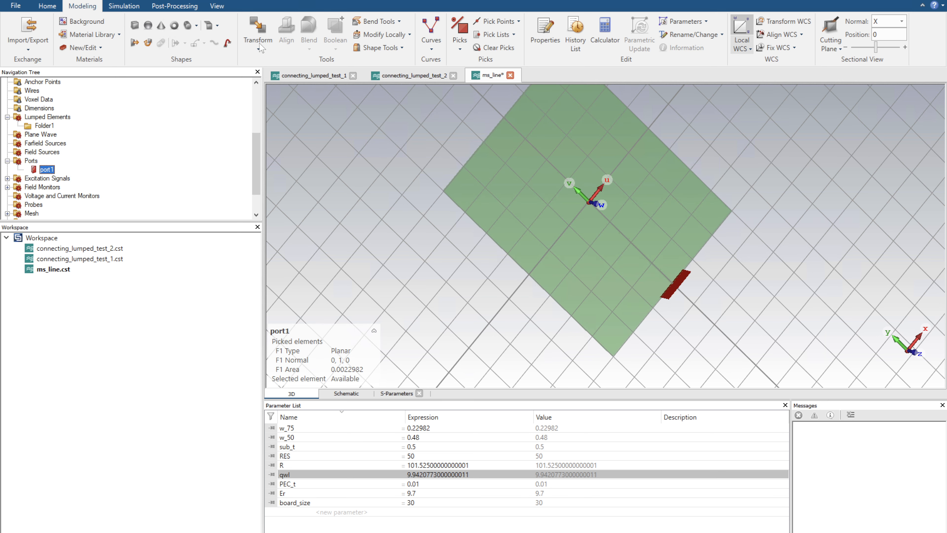
Step: Transform port1 into a 180° rotated copy about the local WCS, giving port2
left_click(257, 29)
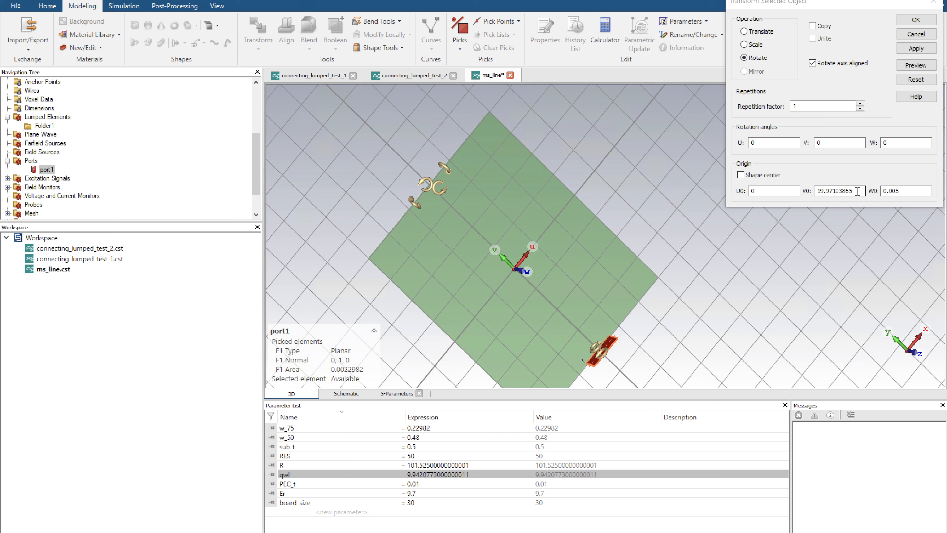
left_click(740, 175)
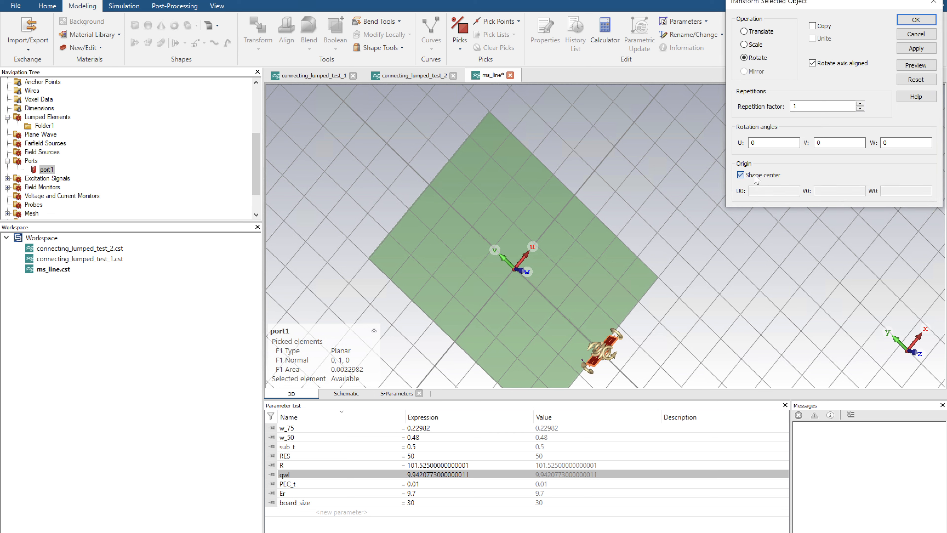
left_click(740, 175)
type("180")
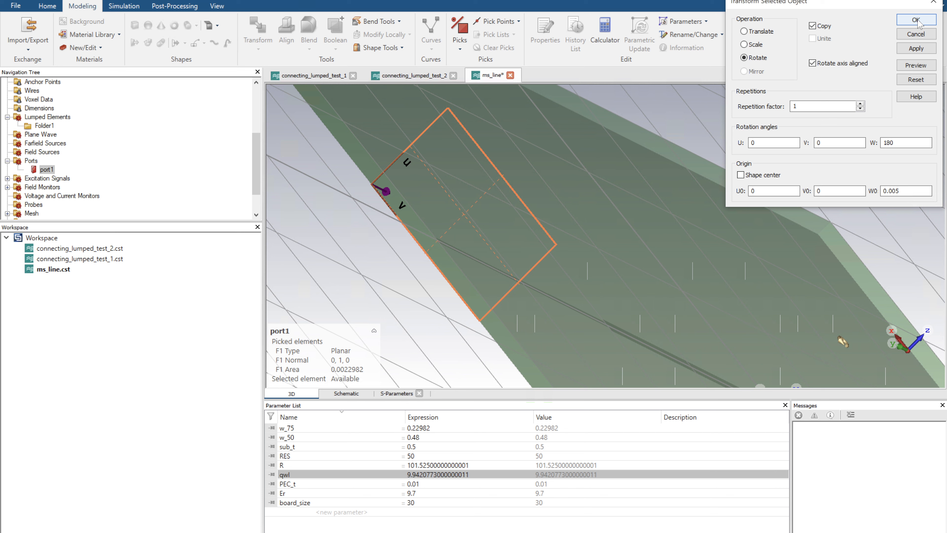
left_click(915, 19)
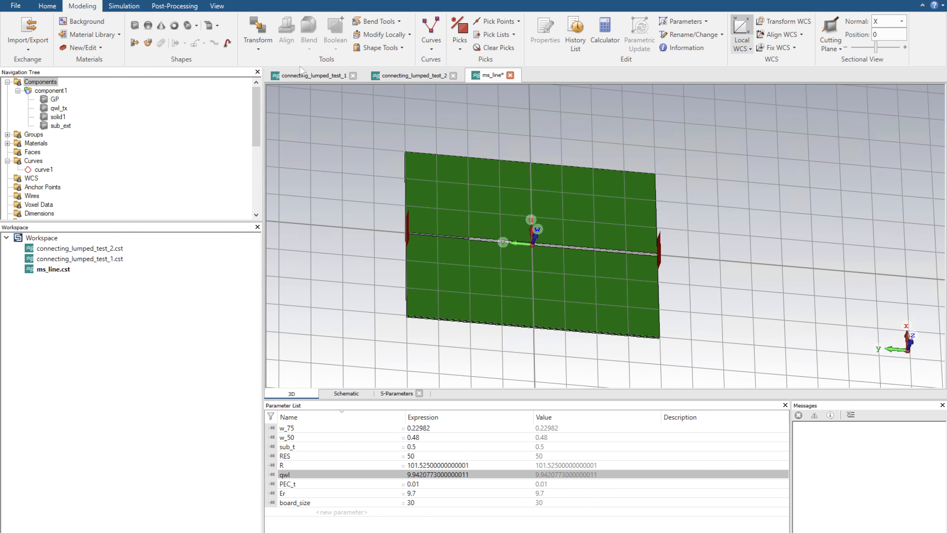
Step: Start the frequency domain solver for the two-port model and let it converge
left_click(124, 6)
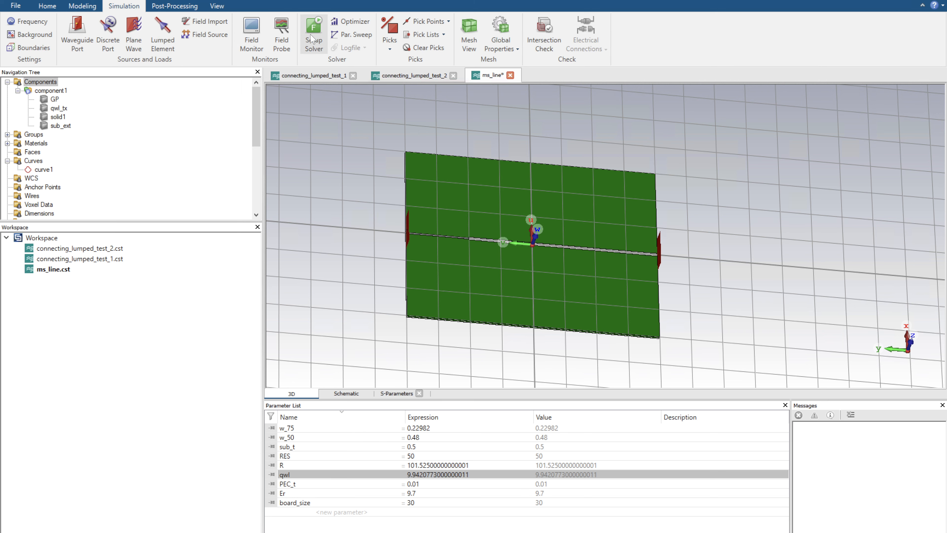
left_click(313, 31)
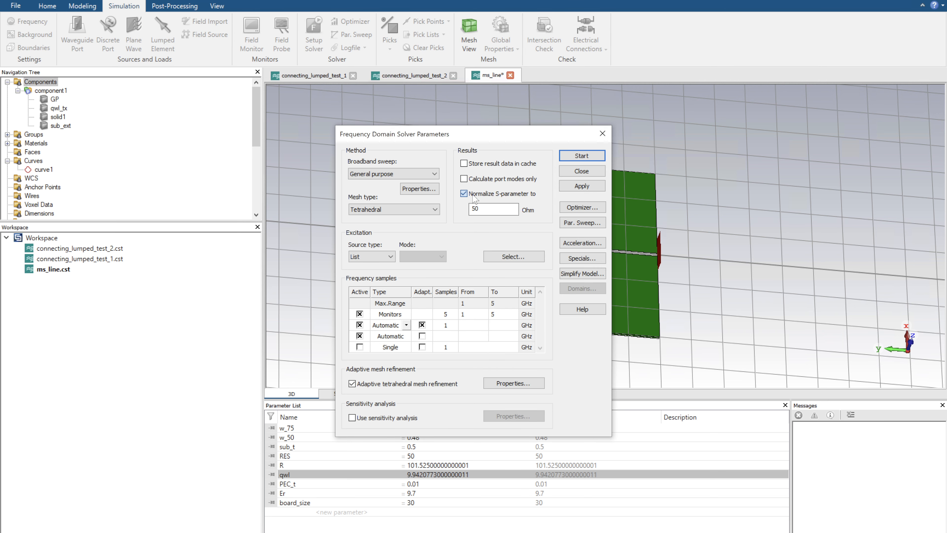
left_click(464, 193)
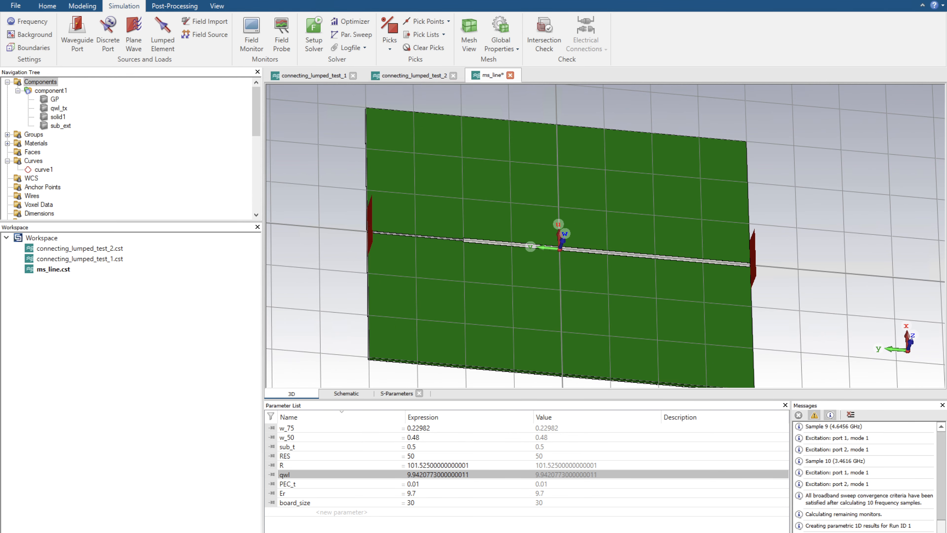
scroll("down", 3)
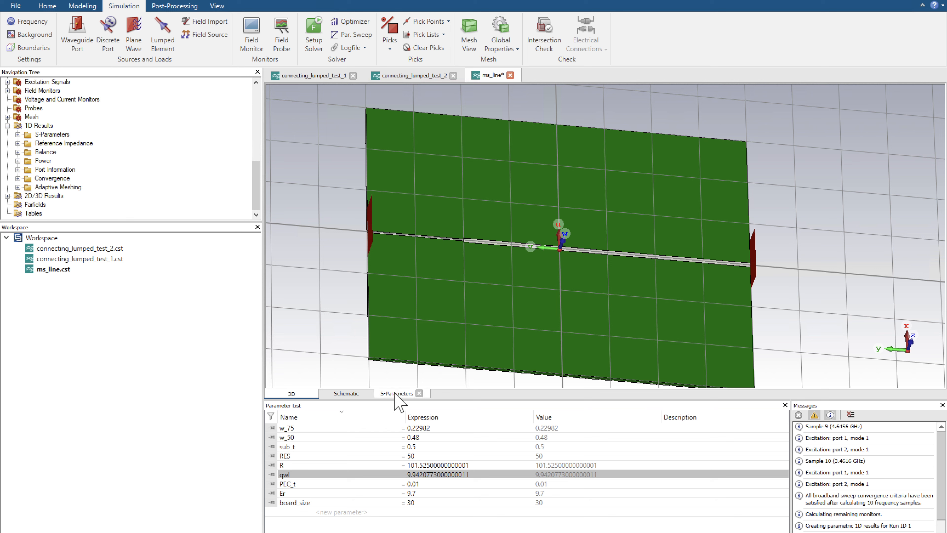
Step: Switch to the schematic and show the SPara1 S-Parameters result
left_click(345, 393)
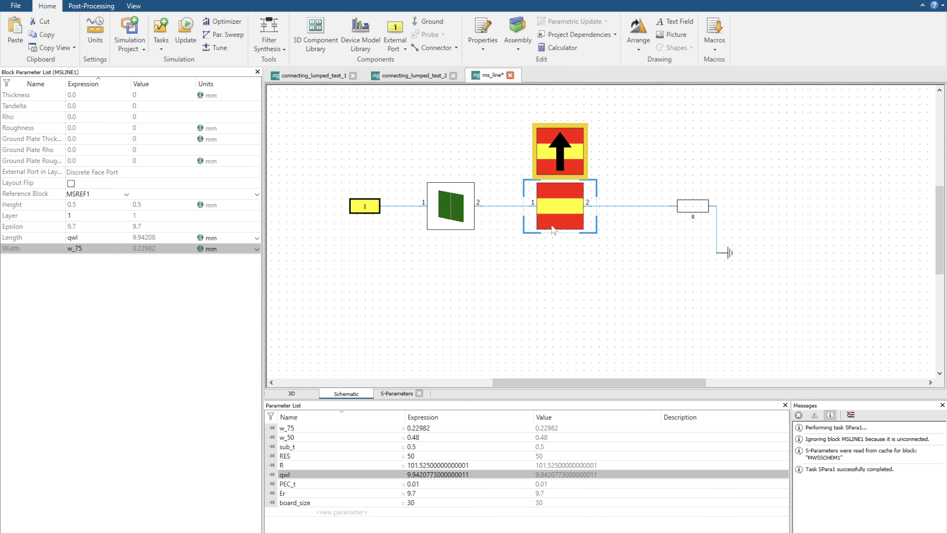
mouse_move(562, 219)
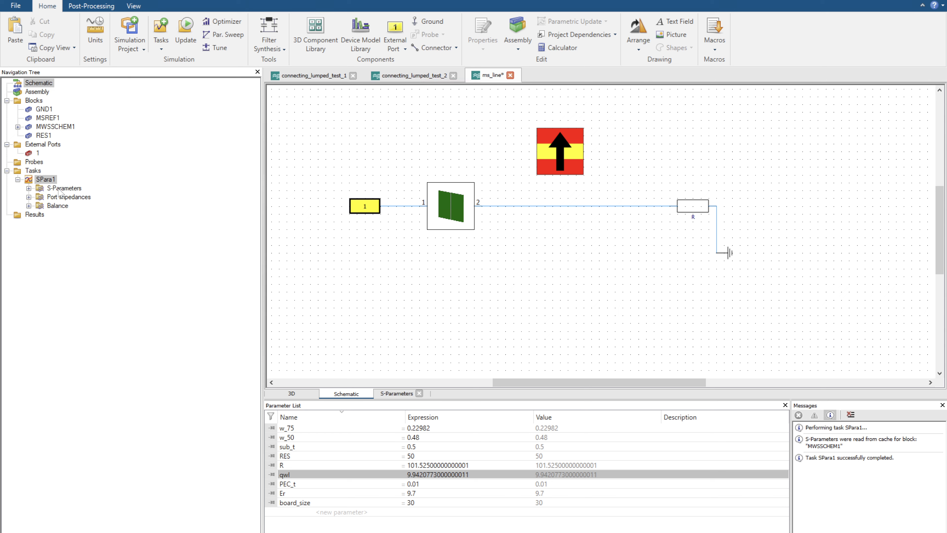
left_click(67, 188)
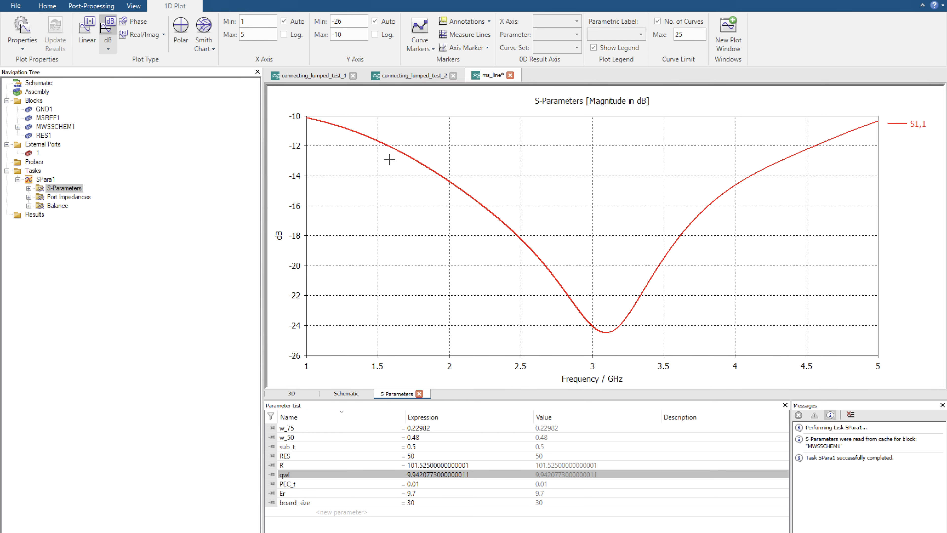
mouse_move(595, 339)
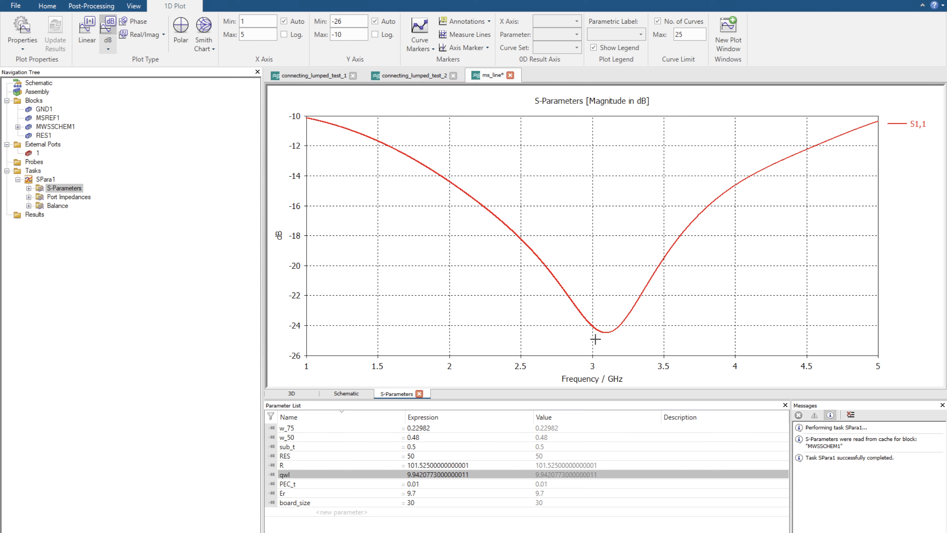
mouse_move(610, 349)
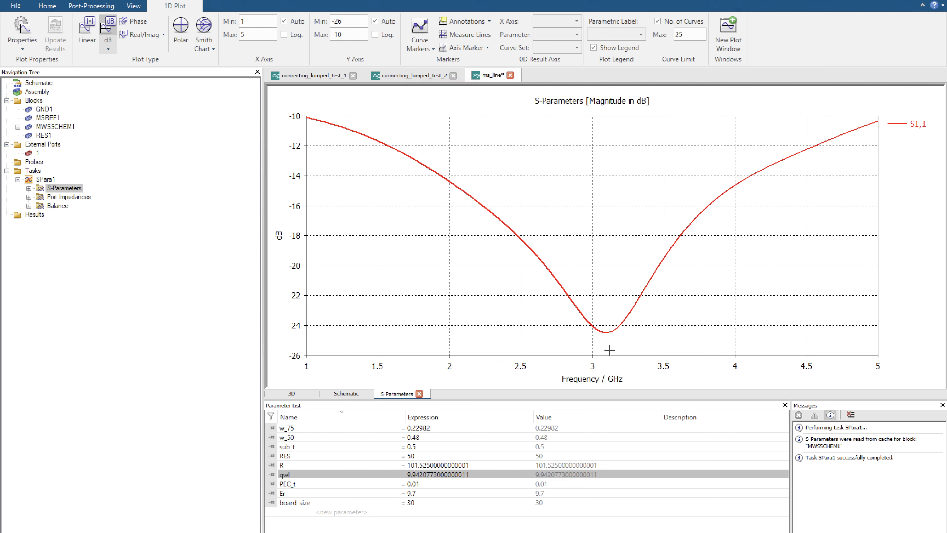
mouse_move(347, 113)
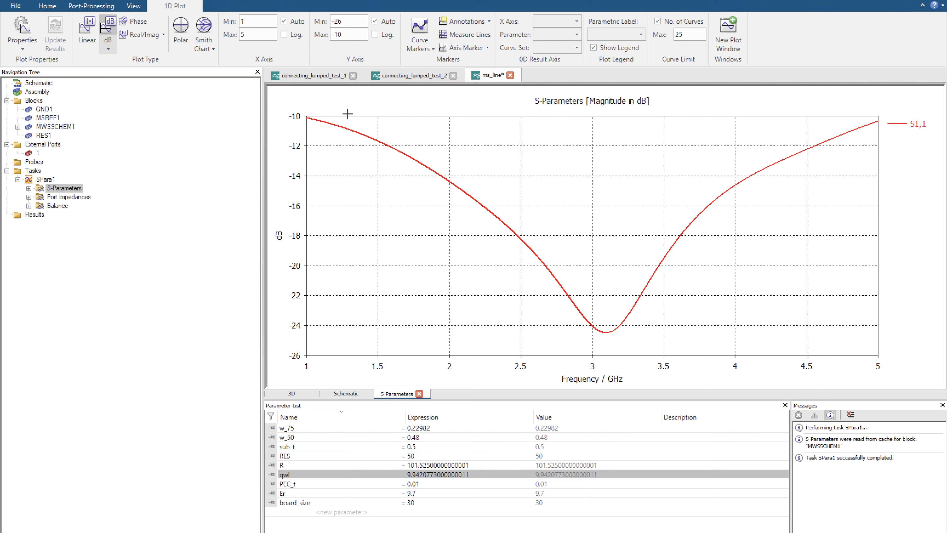
mouse_move(607, 312)
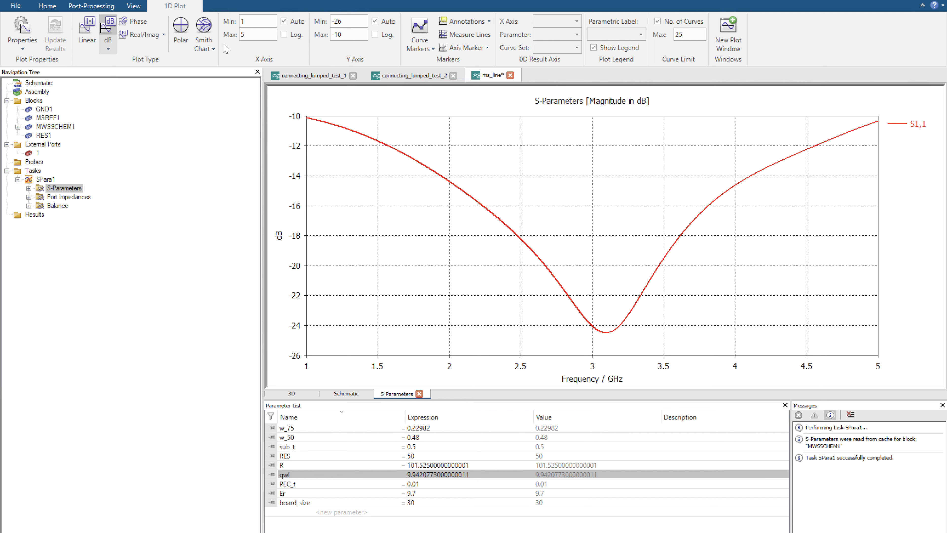
Step: Display S1,1 as an impedance Smith chart, markers near 27.9+j11.6 Ω
left_click(204, 28)
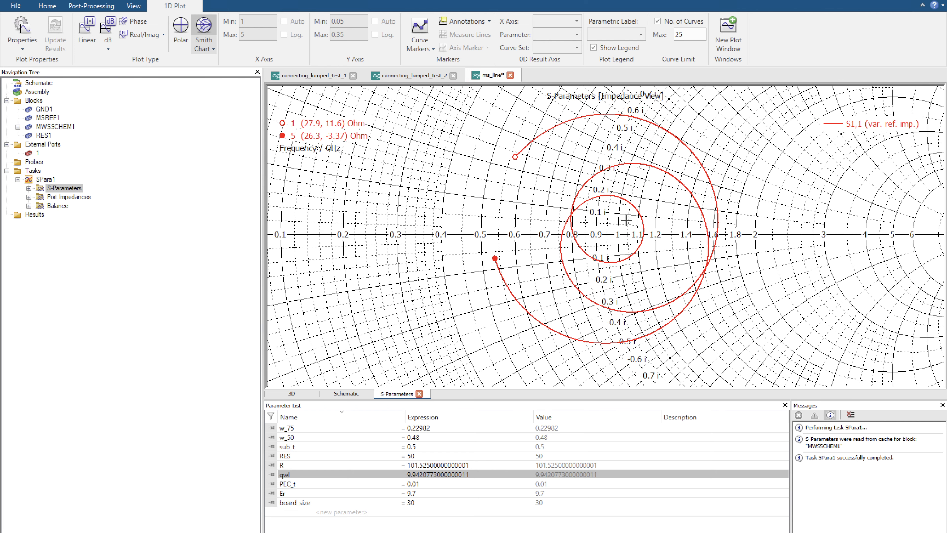
mouse_move(637, 233)
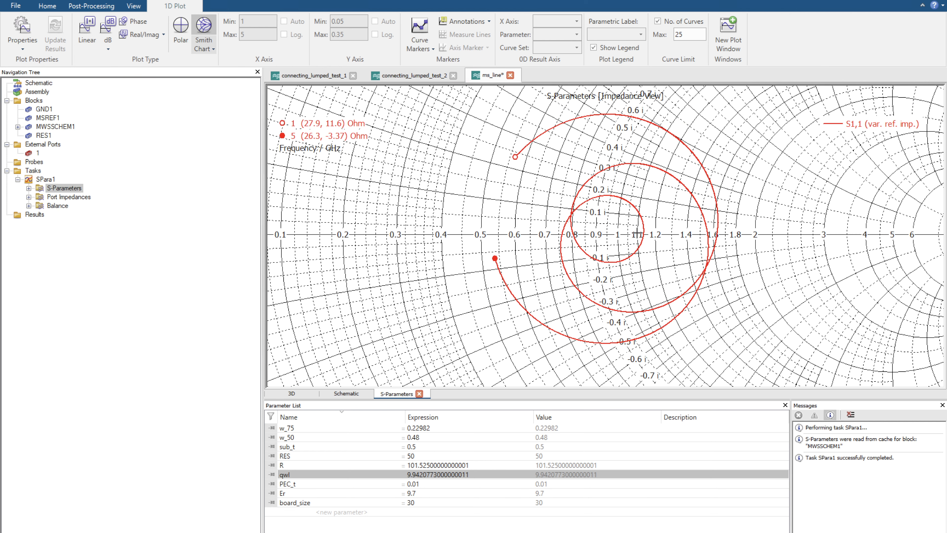
mouse_move(639, 231)
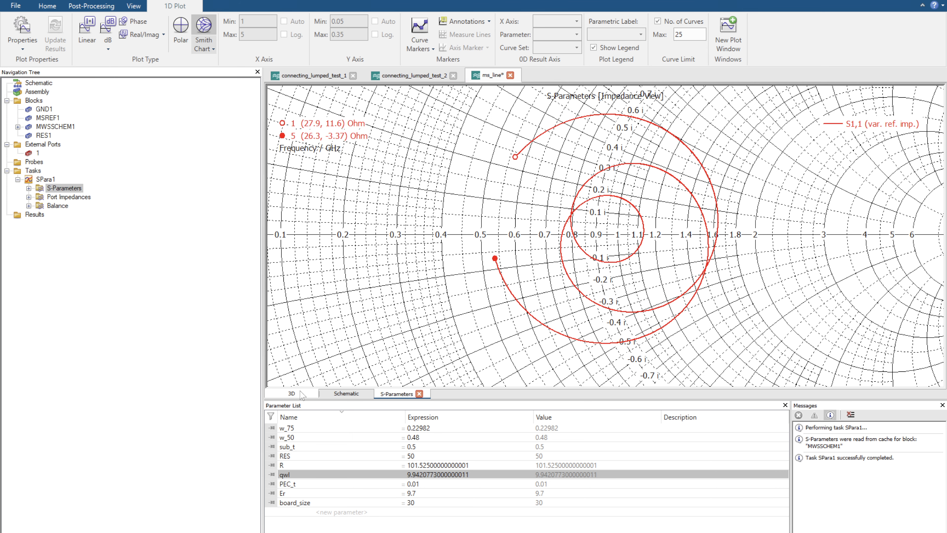
Step: Return to the 3D view of the microstrip model with its end port
left_click(291, 393)
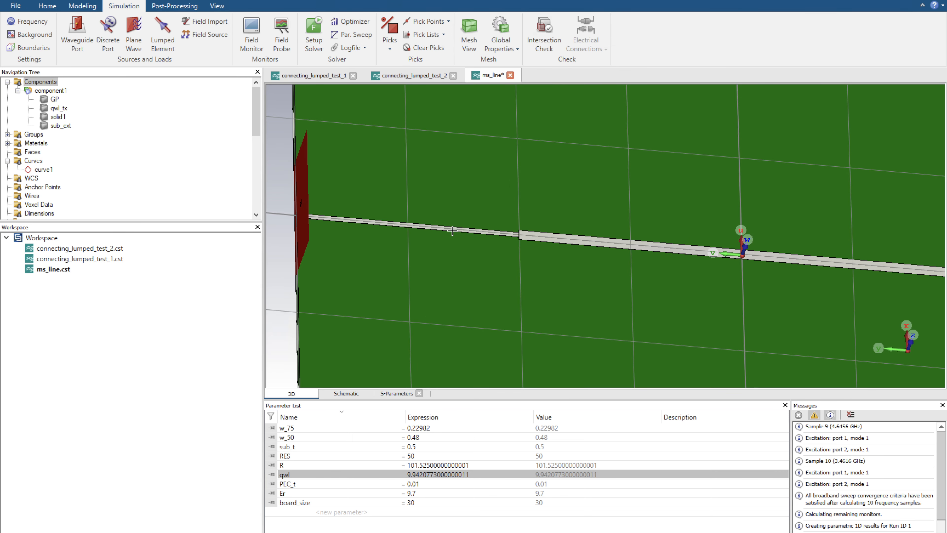
mouse_move(462, 193)
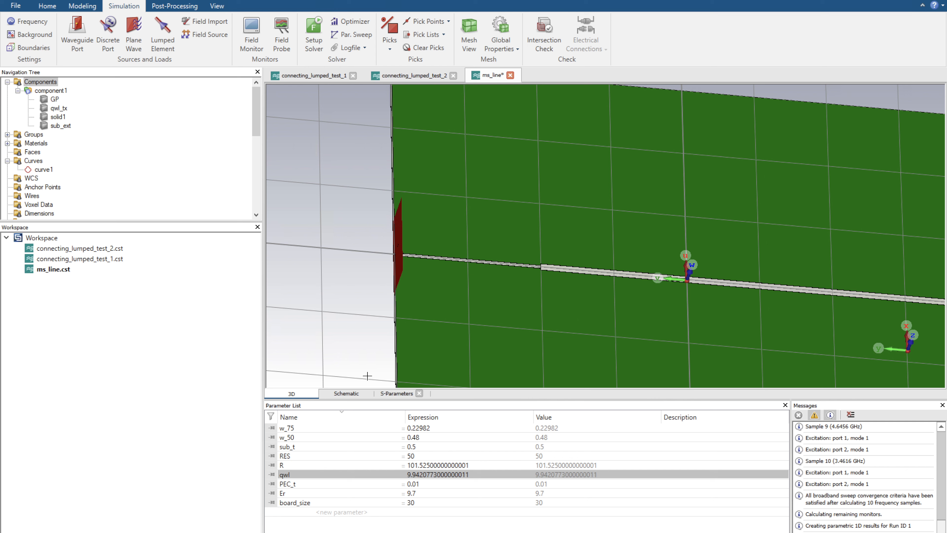
mouse_move(467, 256)
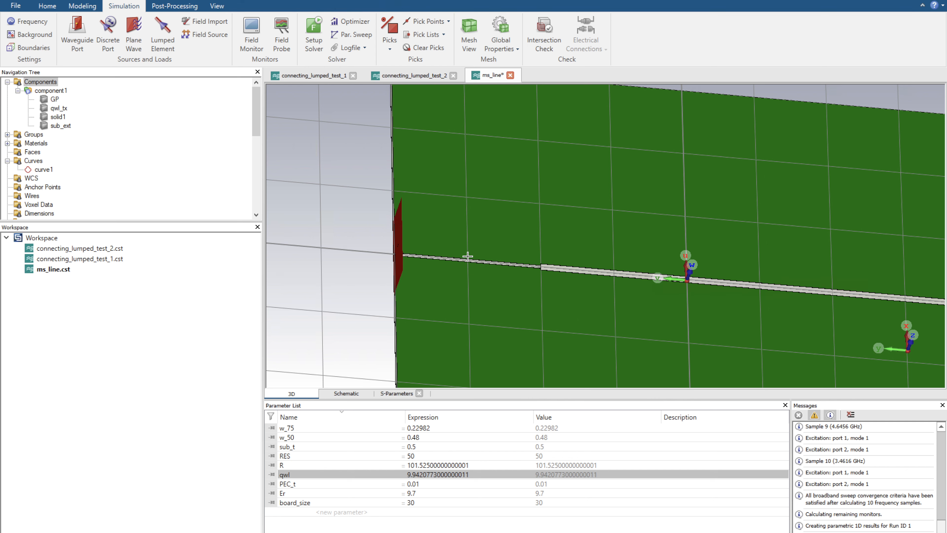